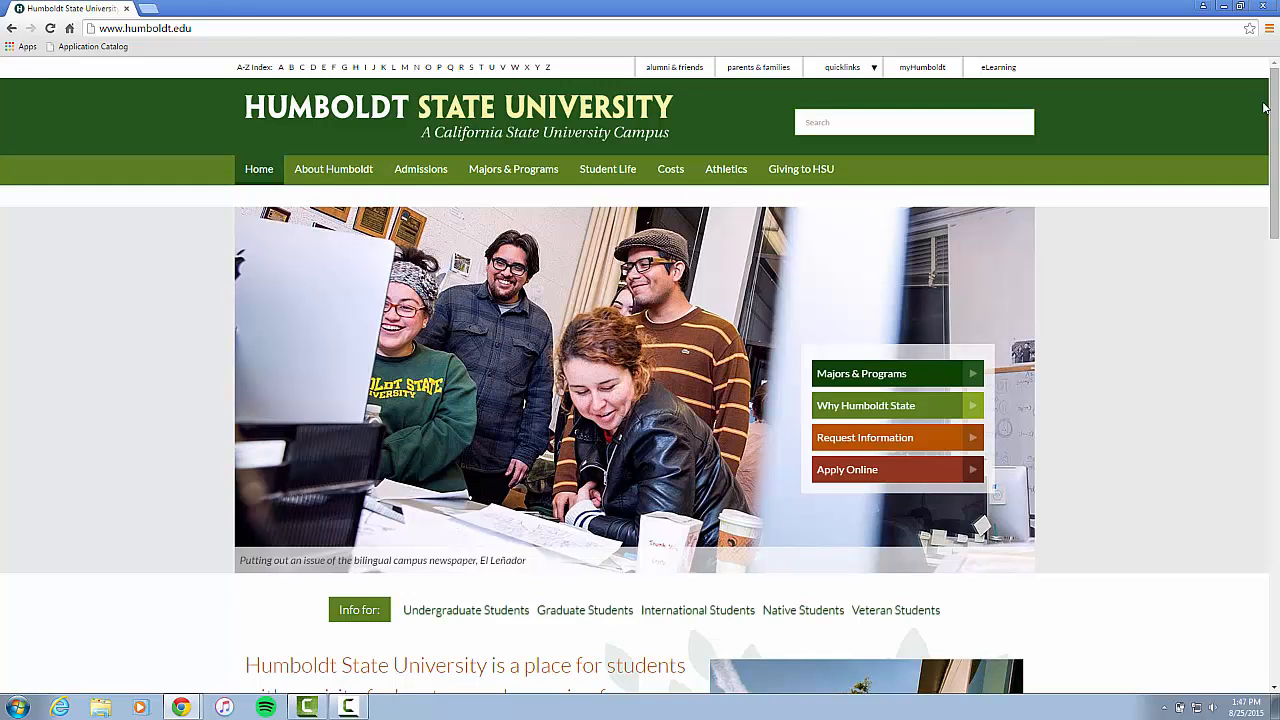
{"action": "mouse_move", "coordinate": [1244, 186]}
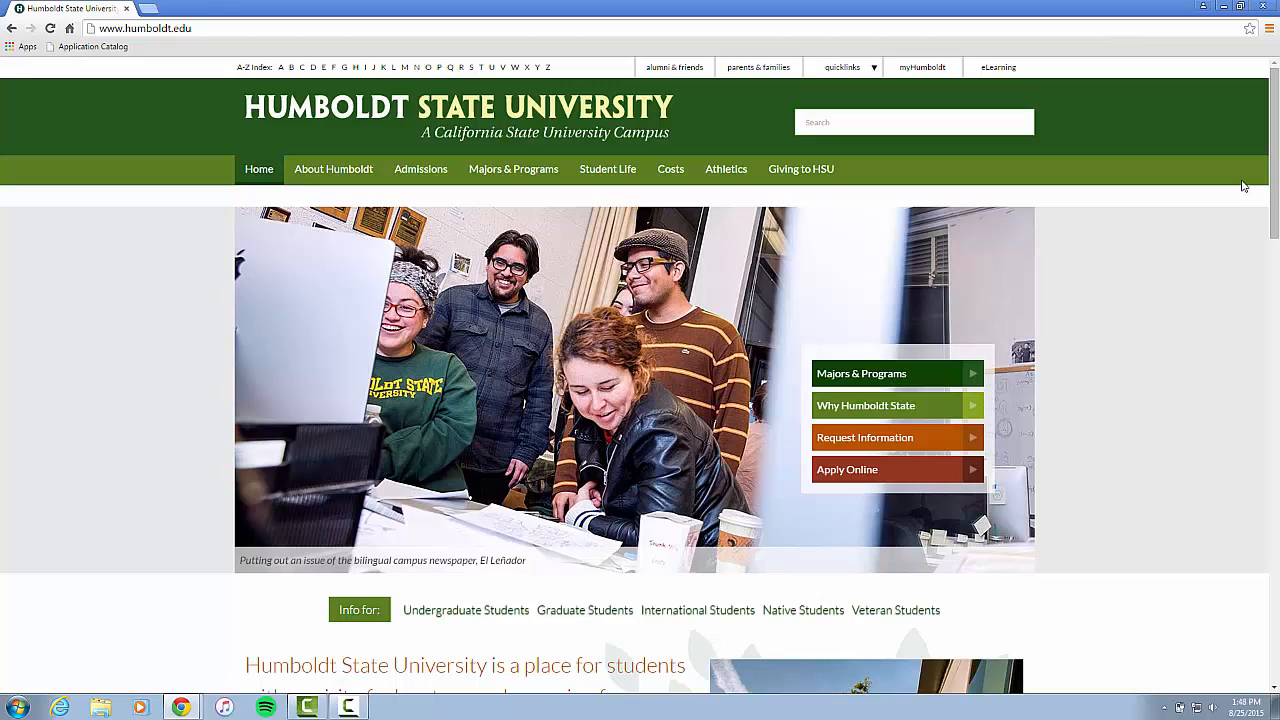
{"action": "mouse_move", "coordinate": [1272, 176]}
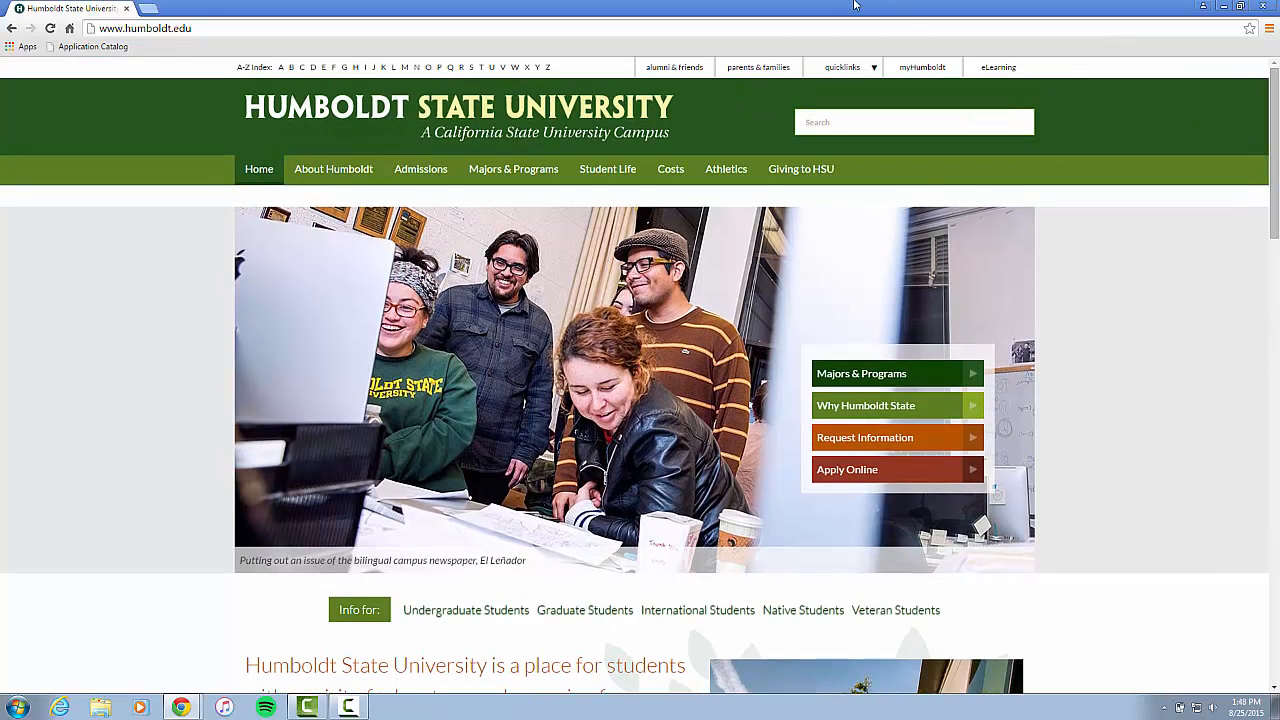
{"action": "mouse_move", "coordinate": [996, 84]}
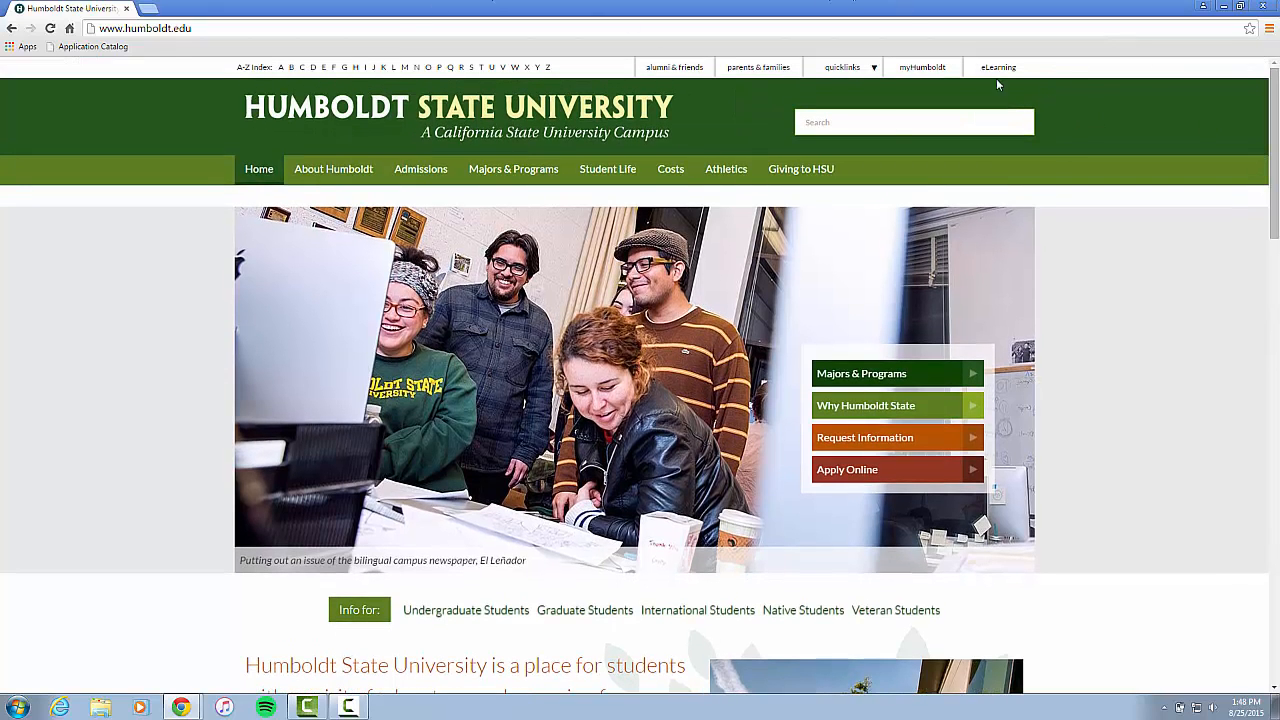
Reach the Account Center sign-in page via the homepage quick links under Tools
{"action": "left_click", "coordinate": [842, 68]}
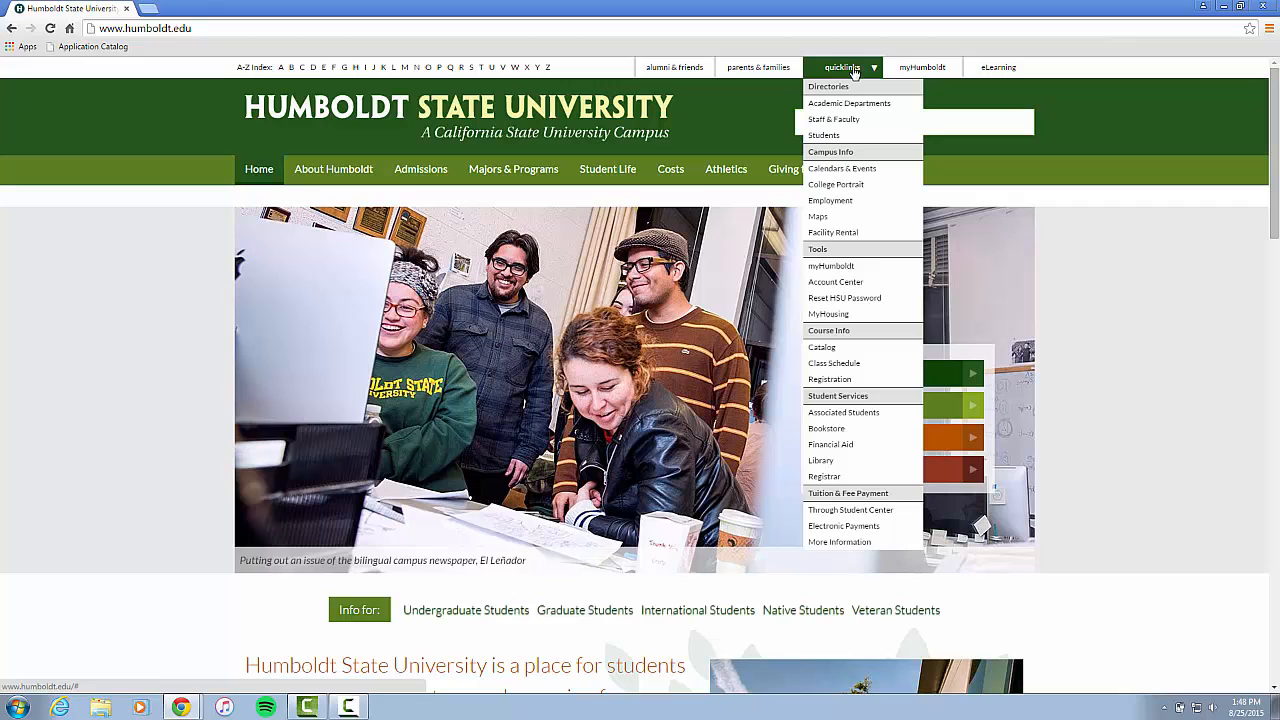
{"action": "left_click", "coordinate": [836, 282]}
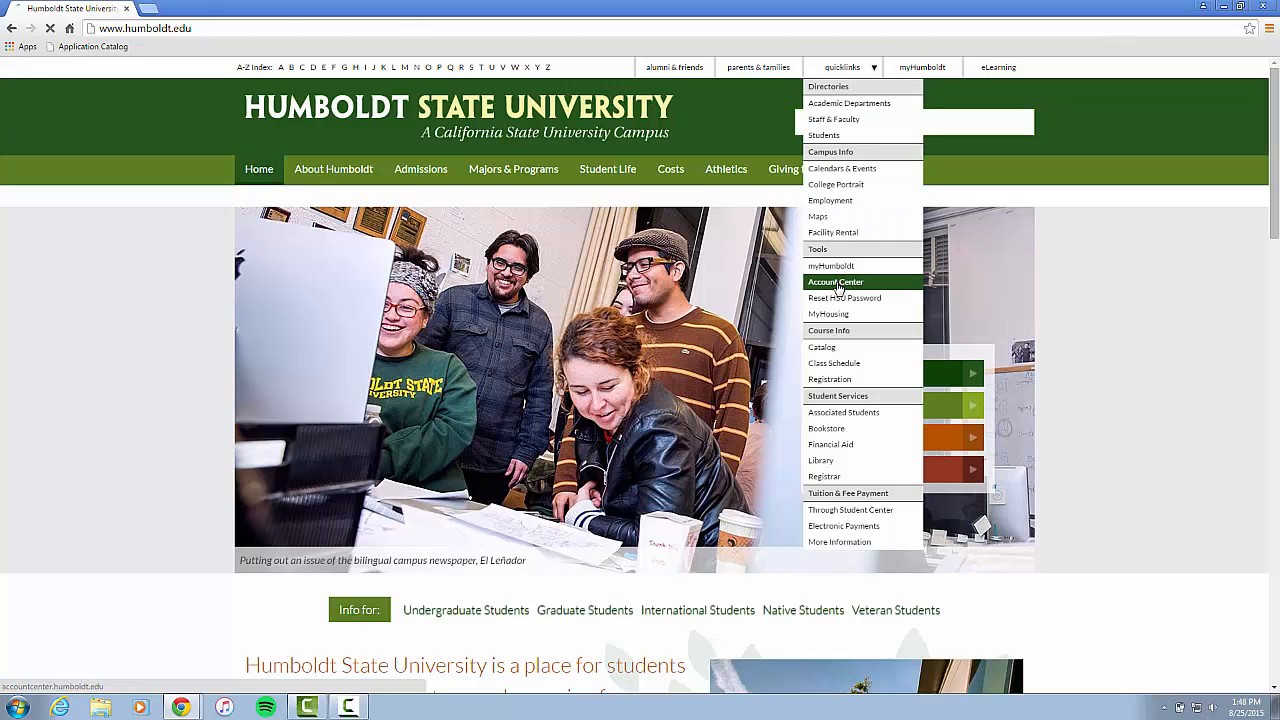
{"action": "left_click", "coordinate": [834, 280]}
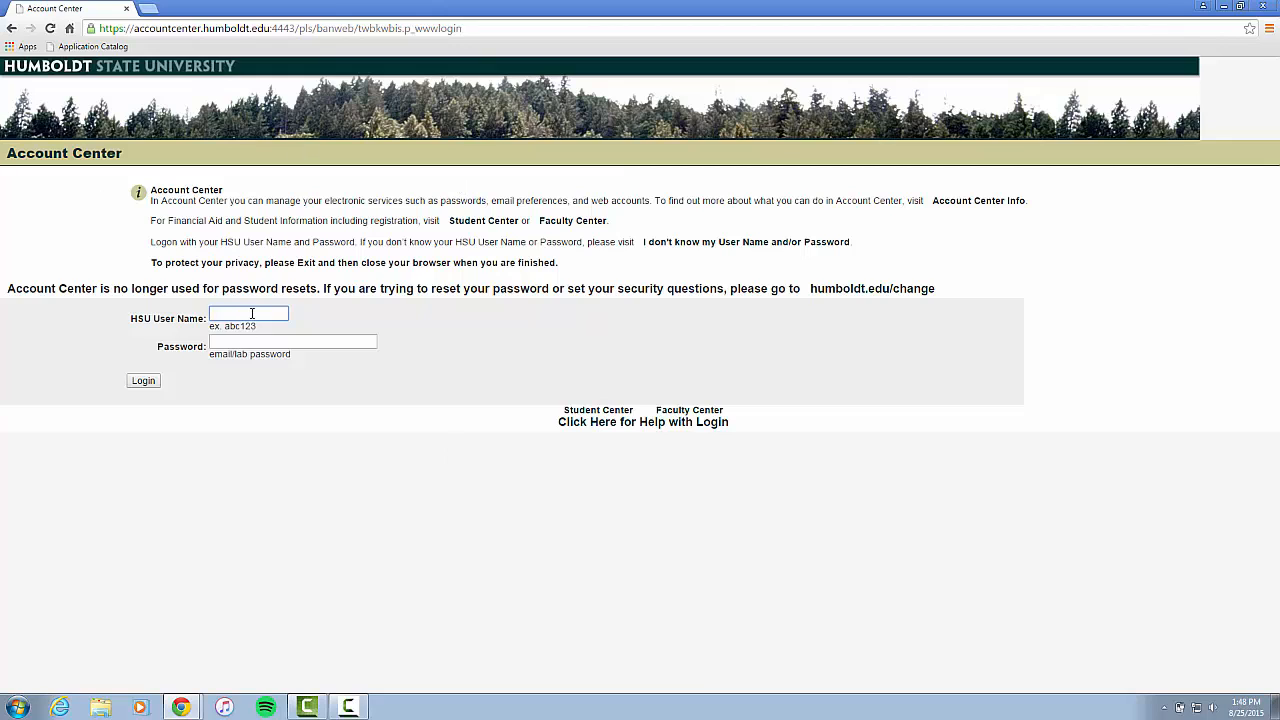
Sign in with HSU user name and password and reach the personal web account and Google tools management page
{"action": "left_click", "coordinate": [248, 312]}
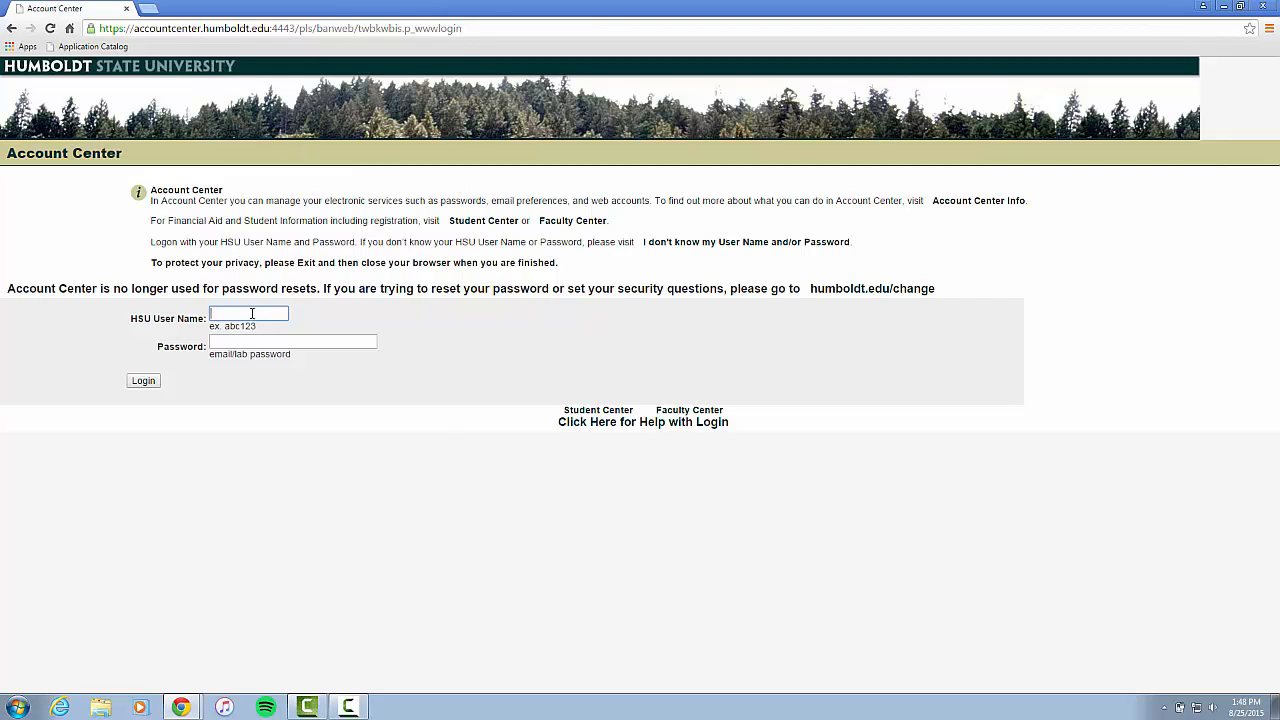
{"action": "left_click", "coordinate": [142, 380]}
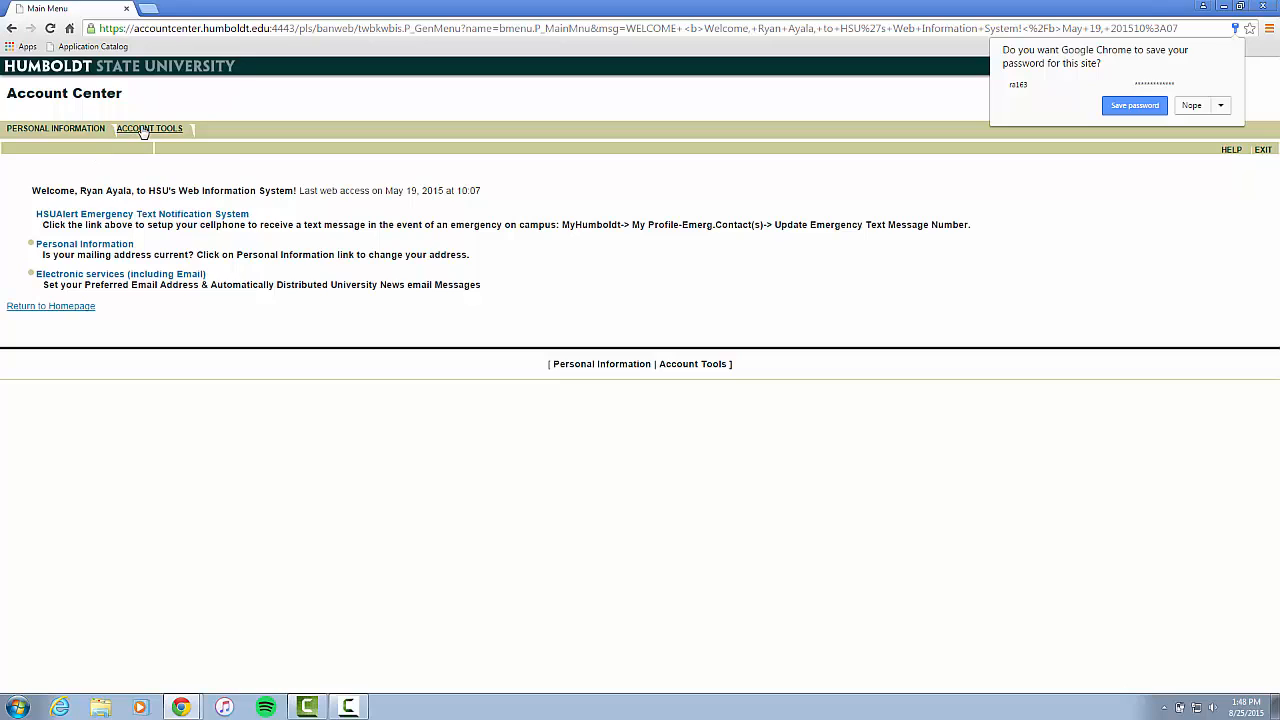
{"action": "mouse_move", "coordinate": [148, 128]}
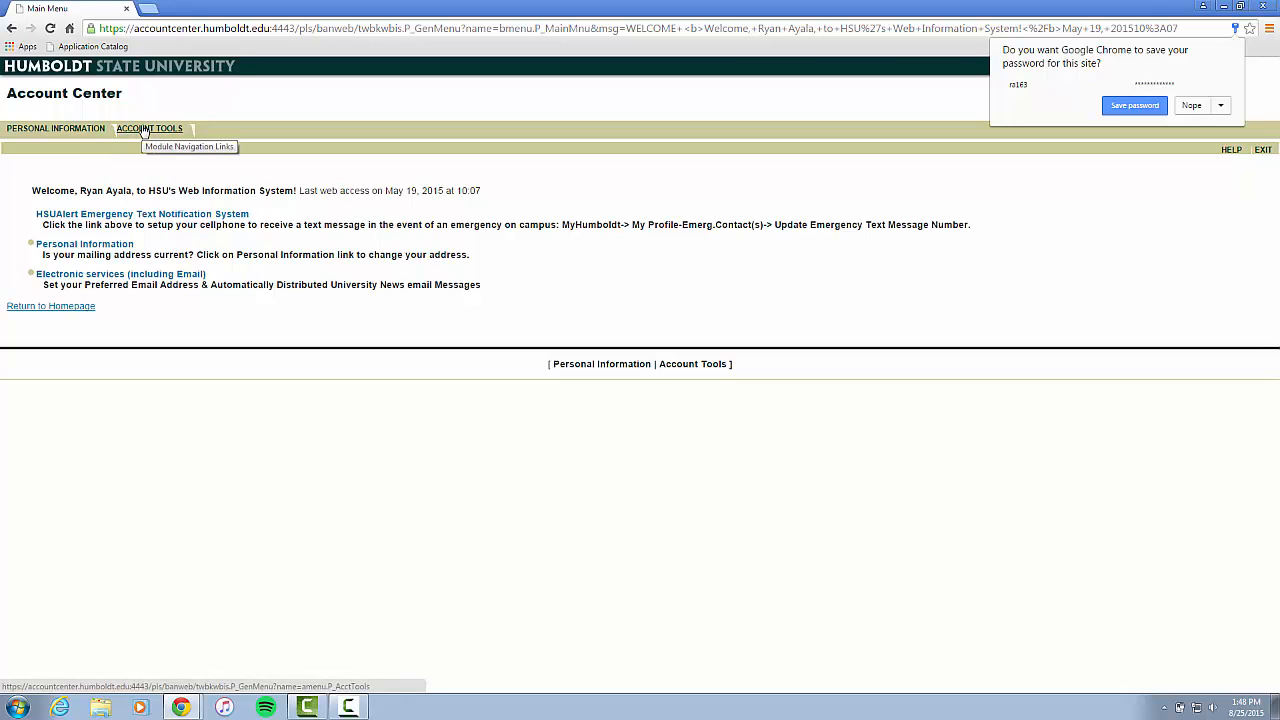
{"action": "left_click", "coordinate": [148, 128]}
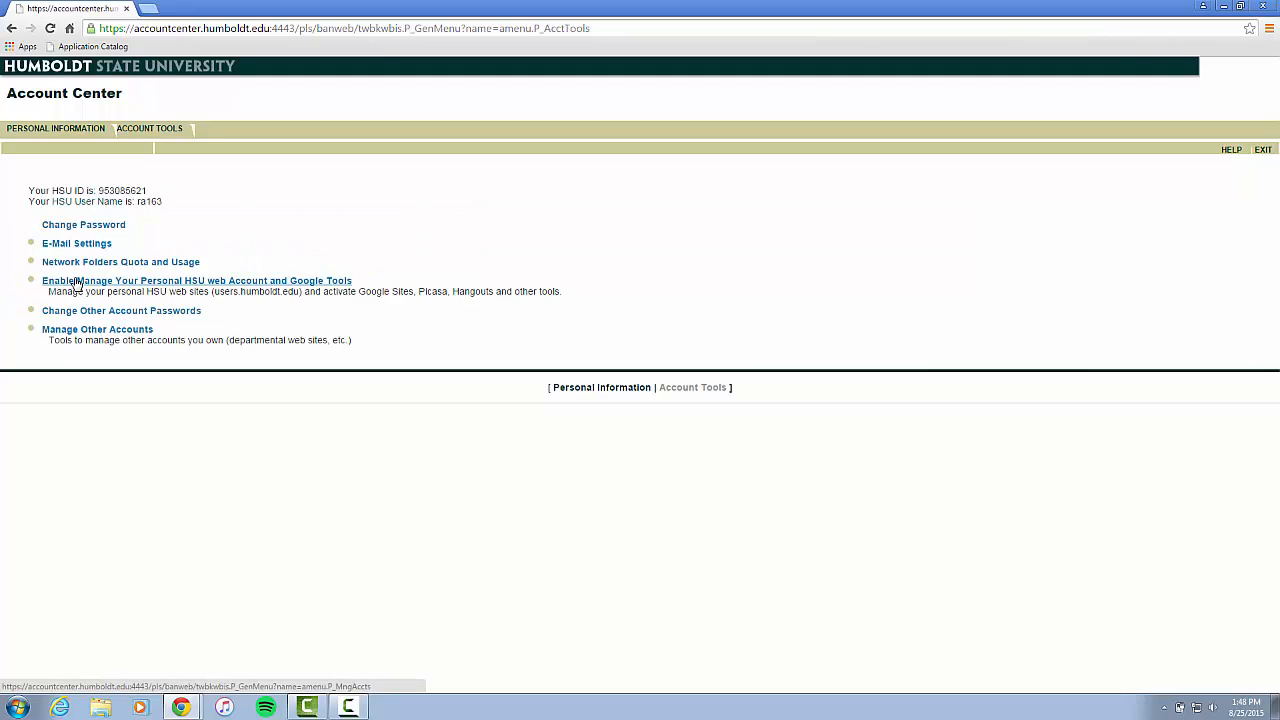
{"action": "left_click", "coordinate": [196, 280]}
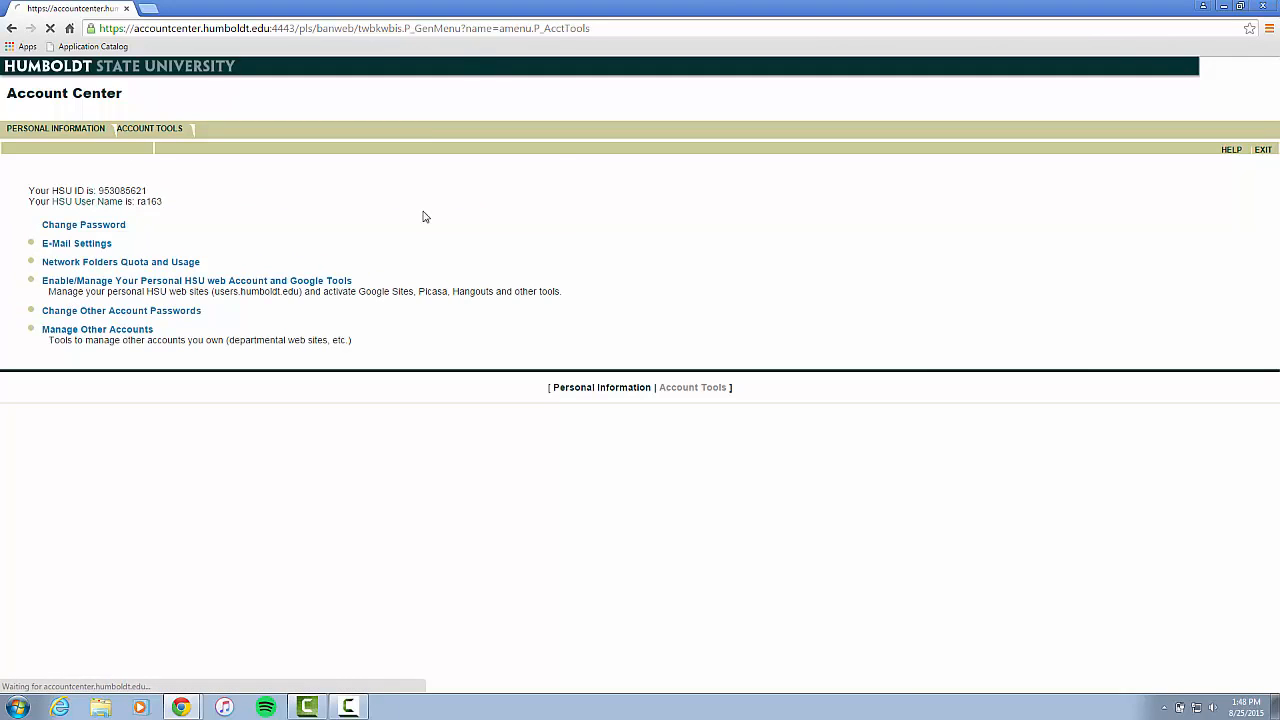
Start the Request Personal Web Account with Google Sites, Picasa and Google+ activation
{"action": "left_click", "coordinate": [196, 280]}
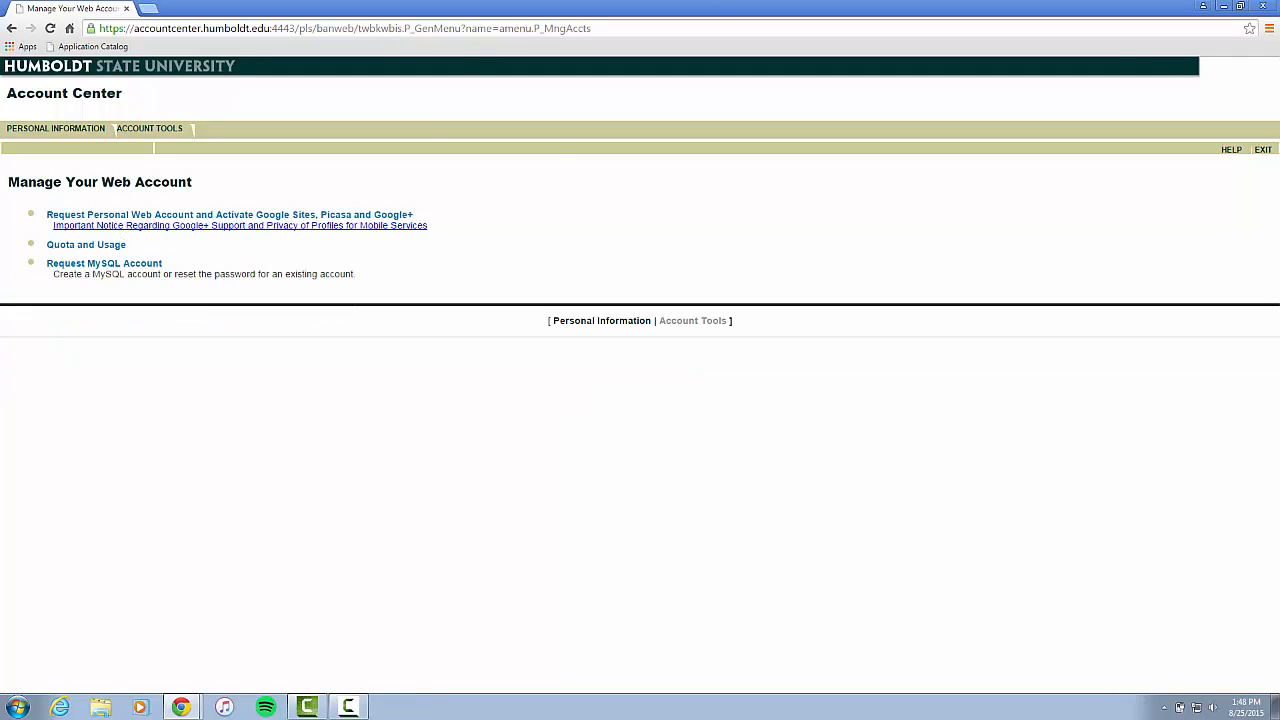
{"action": "mouse_move", "coordinate": [116, 216]}
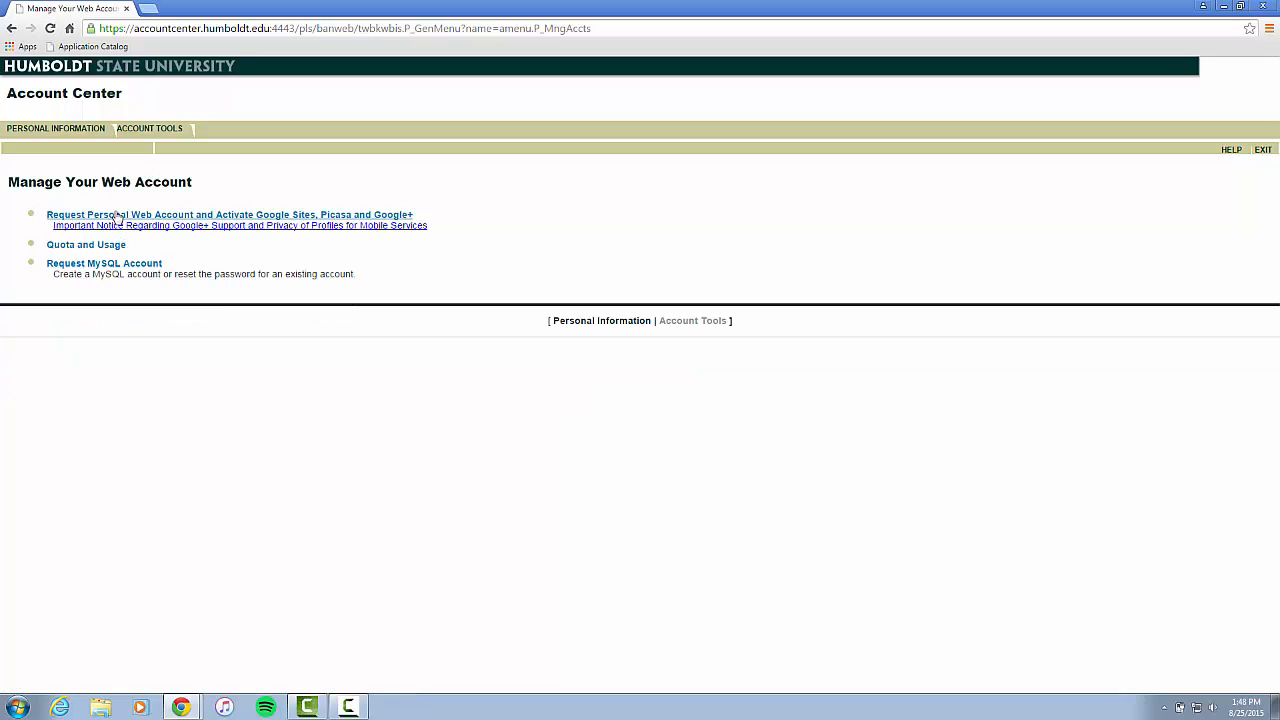
{"action": "mouse_move", "coordinate": [220, 216]}
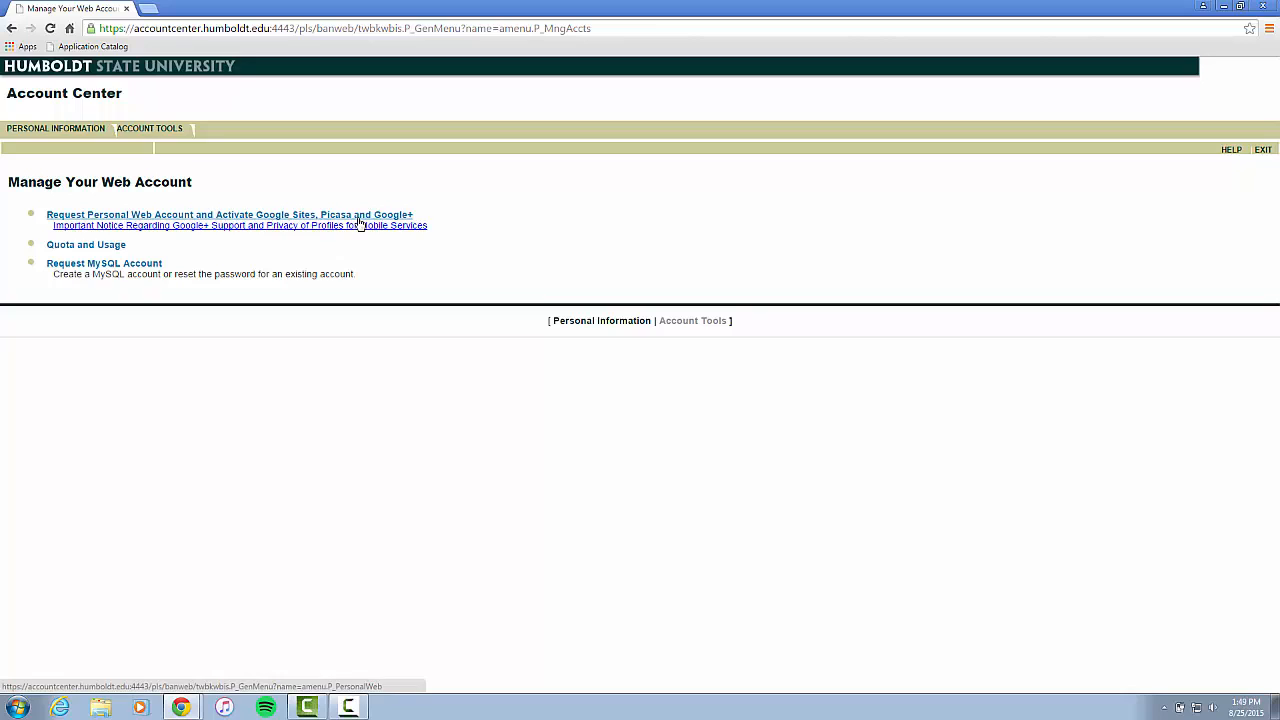
{"action": "mouse_move", "coordinate": [378, 224]}
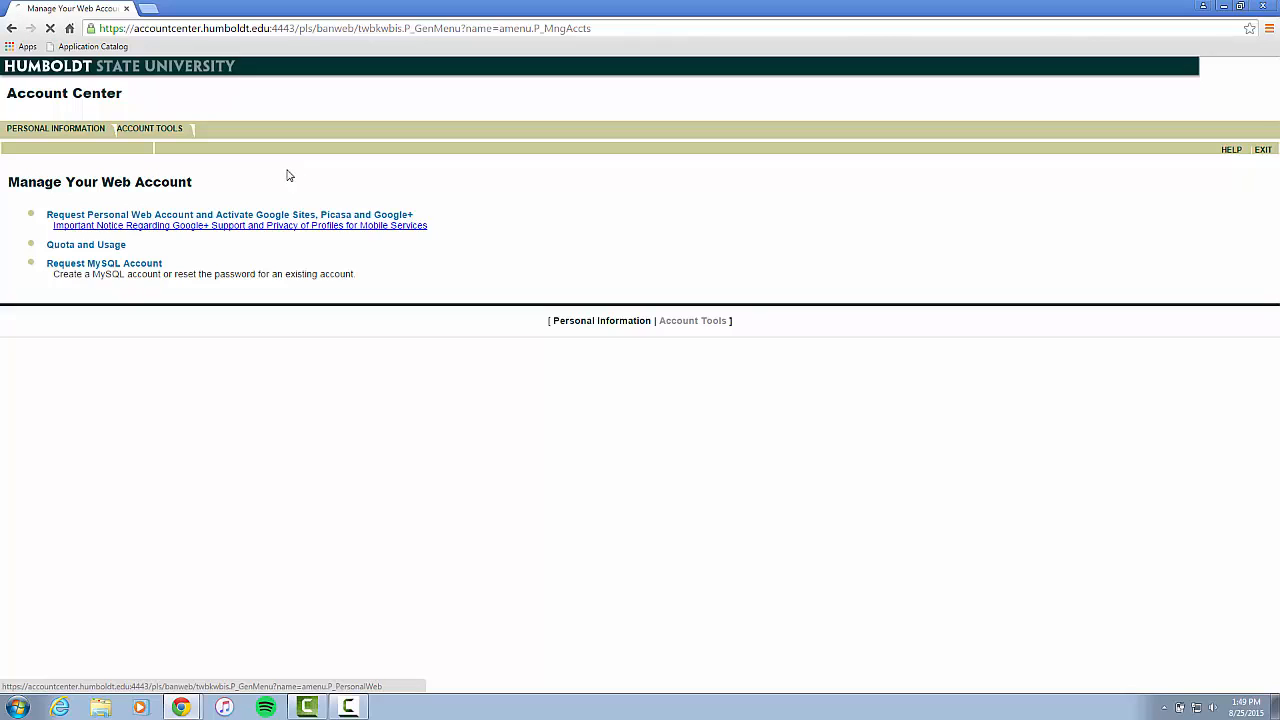
{"action": "left_click", "coordinate": [230, 214]}
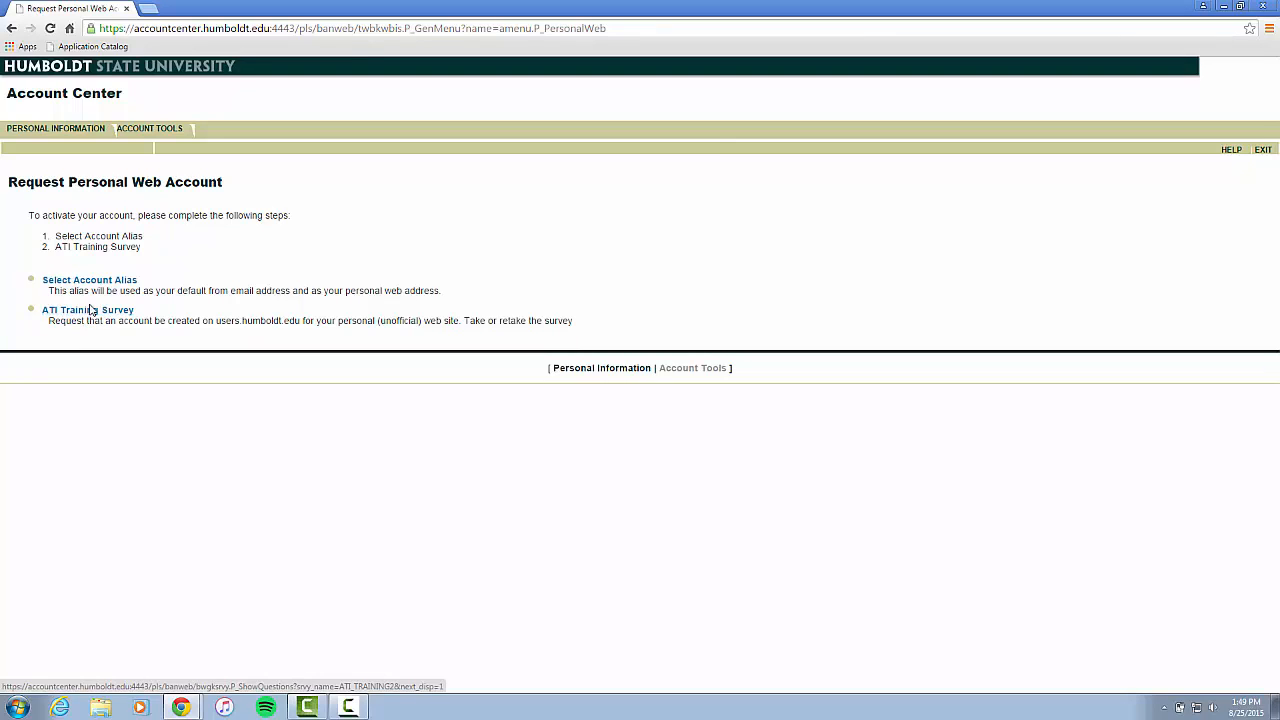
Check the account alias step, sign out of Account Center and return to the university main page
{"action": "left_click", "coordinate": [88, 280]}
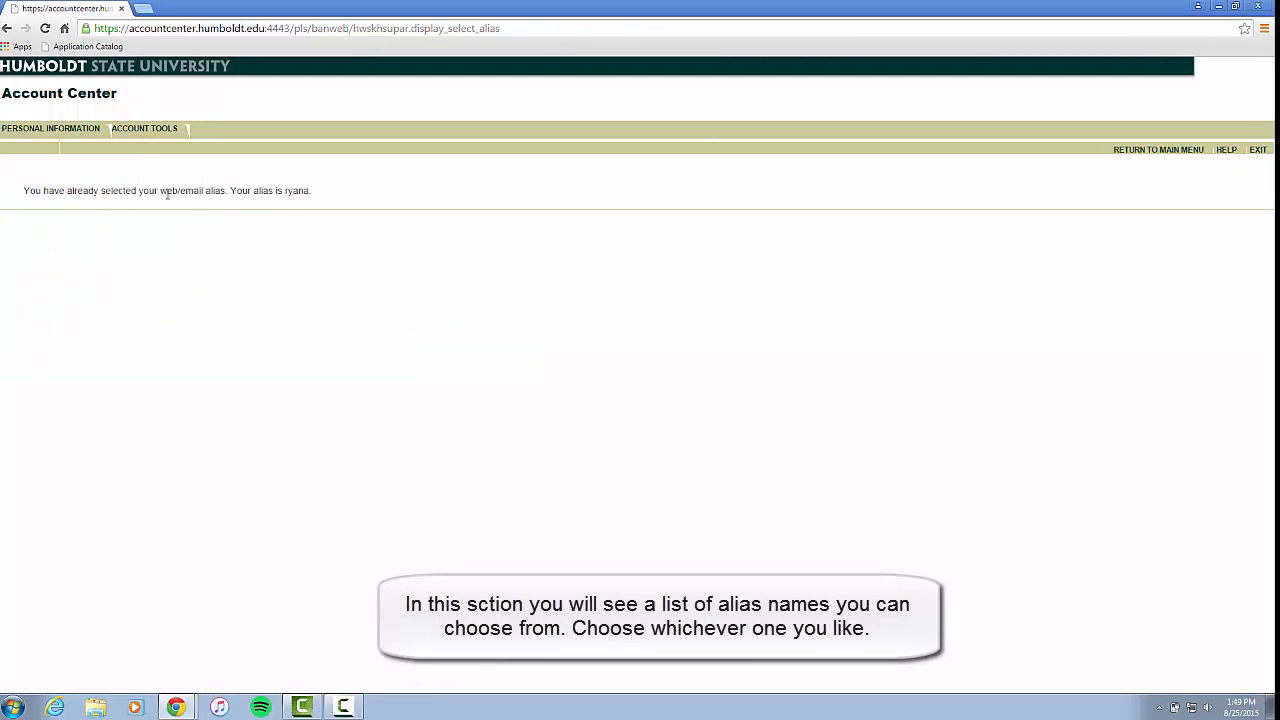
{"action": "mouse_move", "coordinate": [156, 70]}
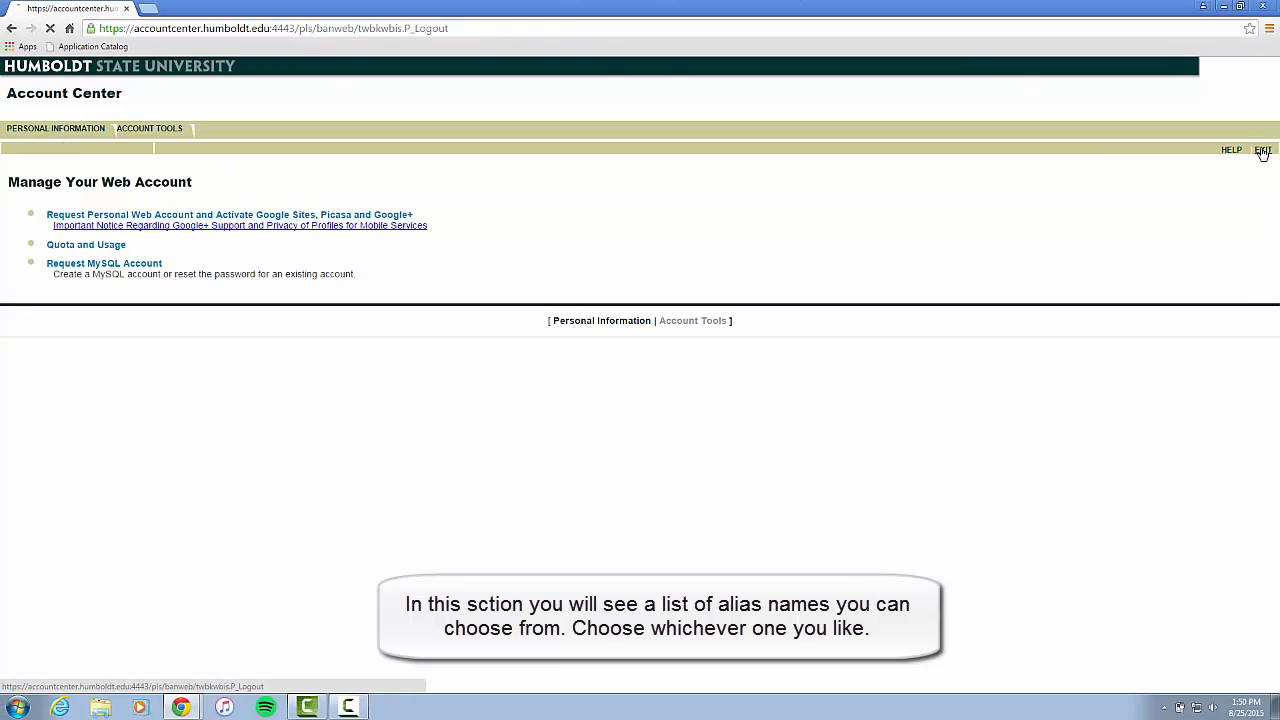
{"action": "left_click", "coordinate": [1262, 148]}
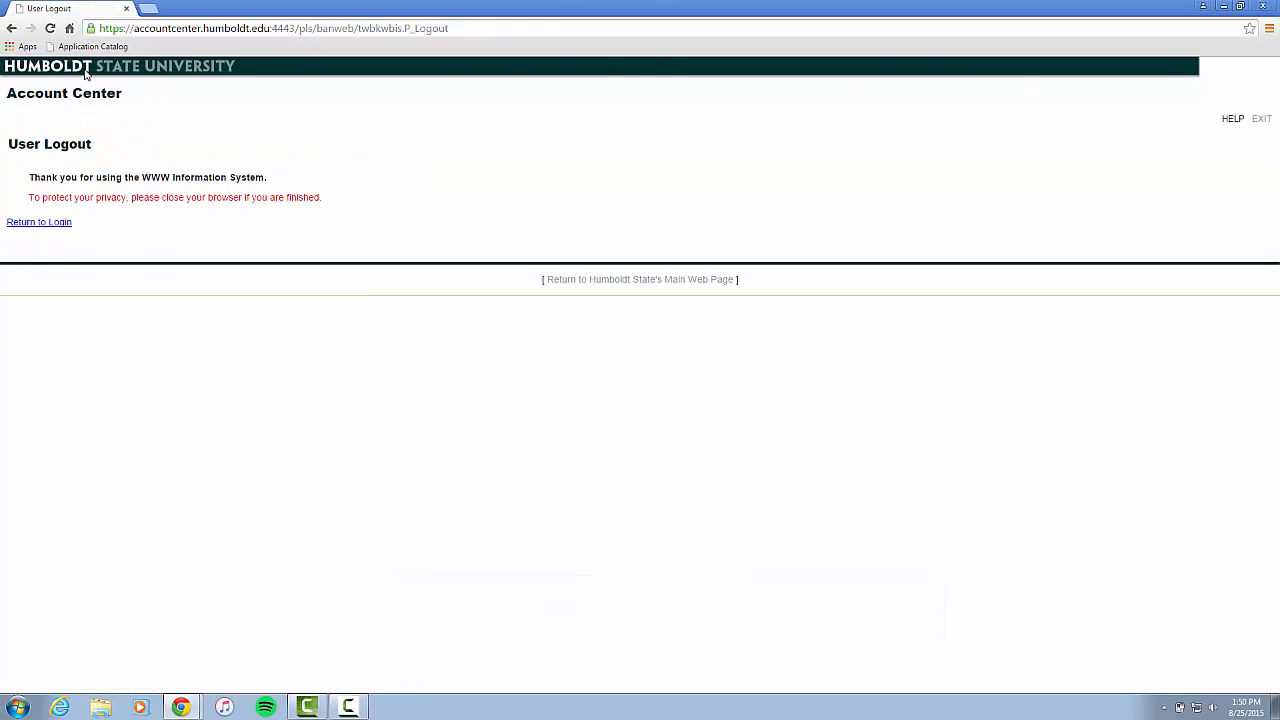
{"action": "left_click", "coordinate": [270, 28]}
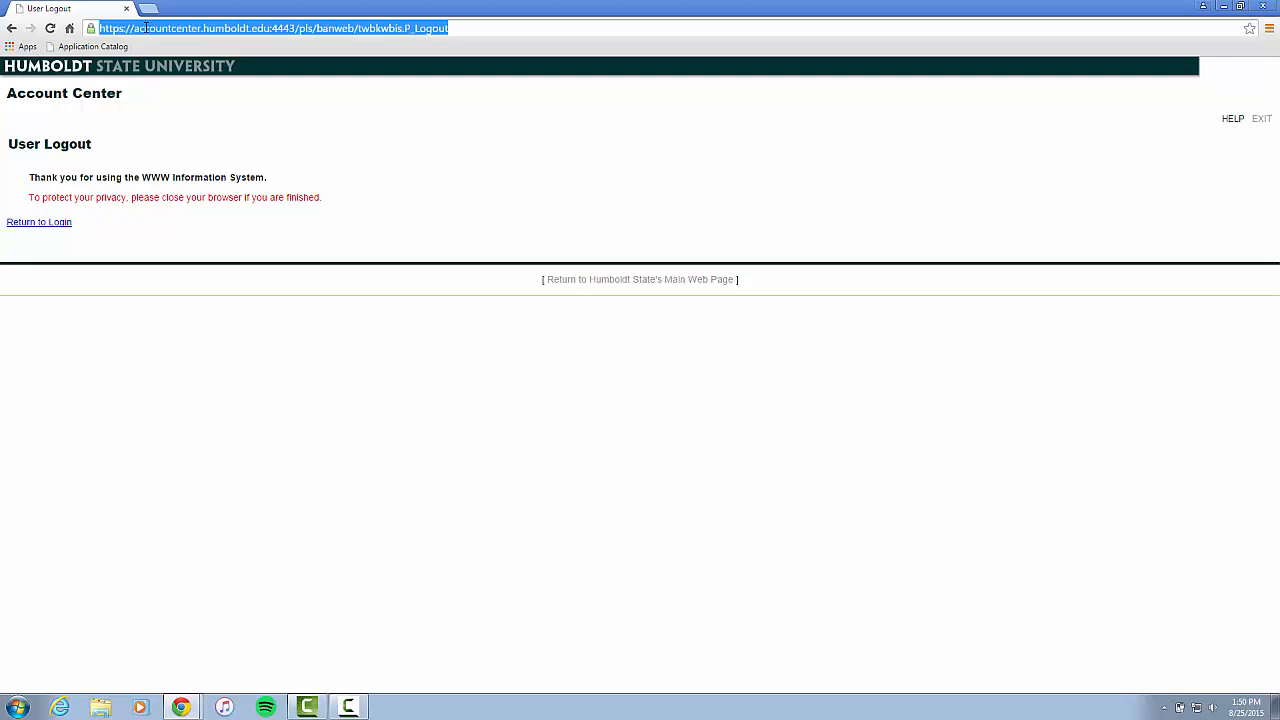
{"action": "left_click", "coordinate": [640, 280]}
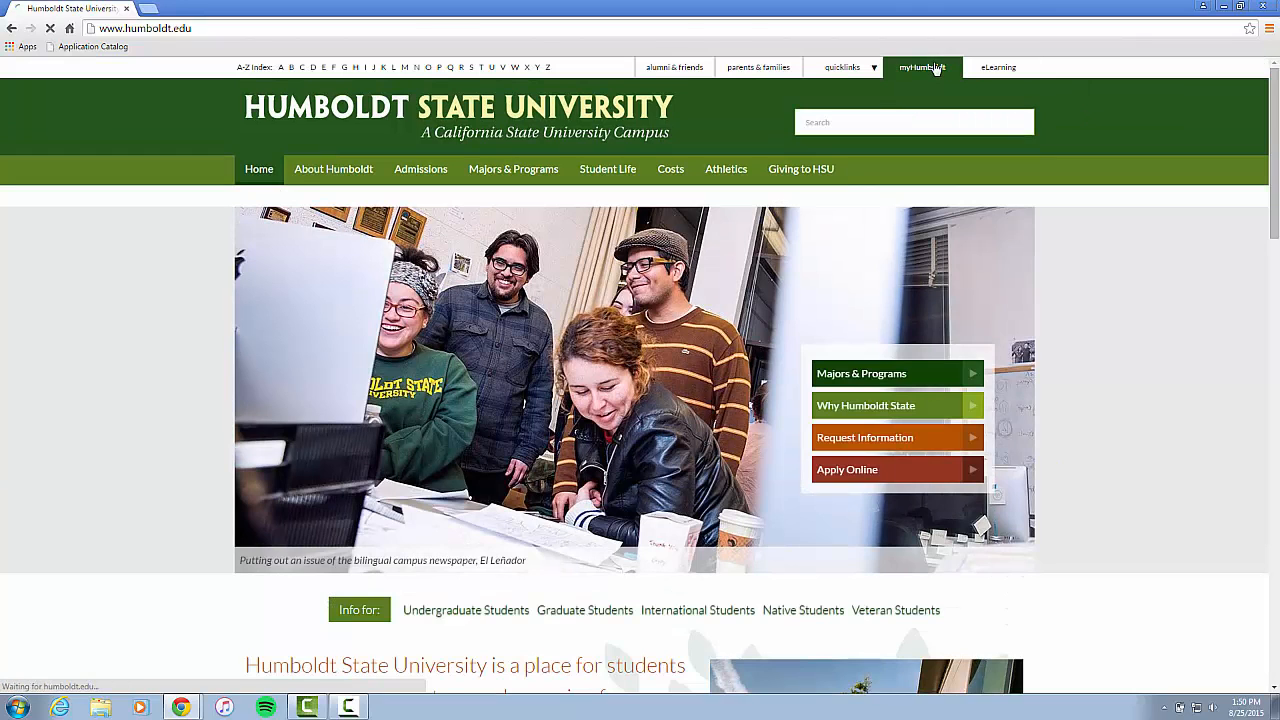
Reach the HSU Gmail inbox through the myHumboldt portal header
{"action": "left_click", "coordinate": [922, 68]}
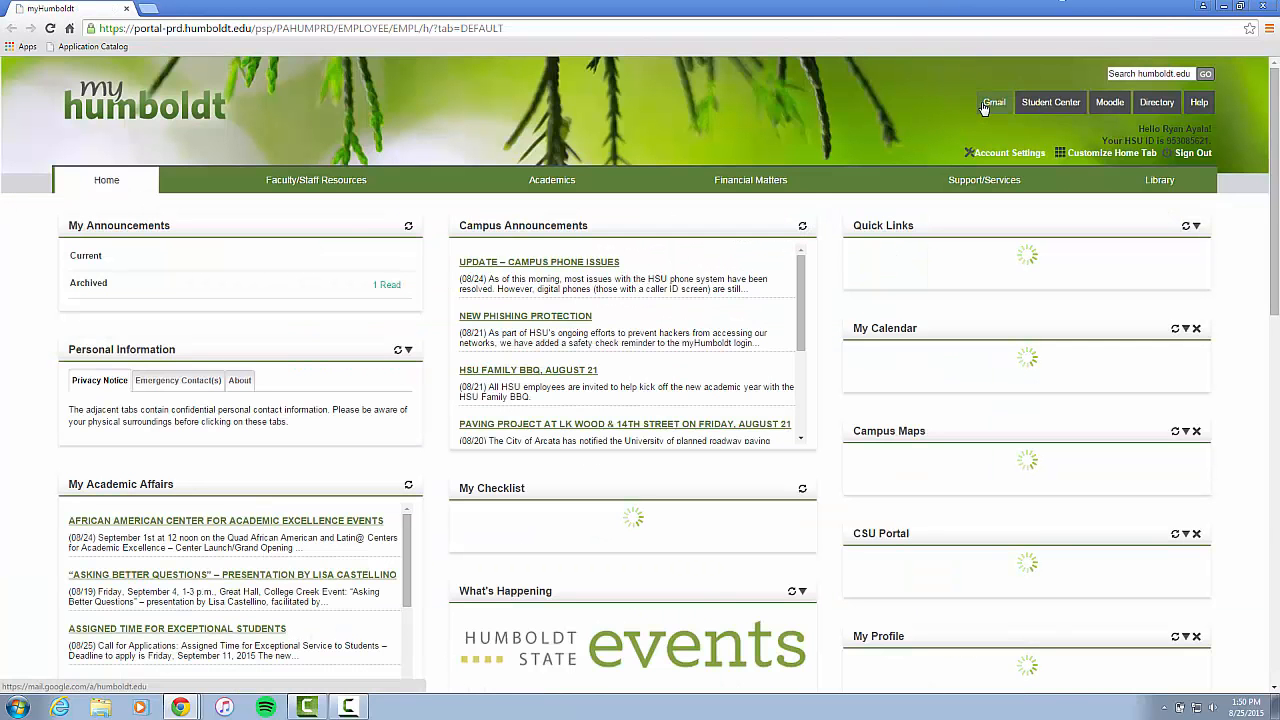
{"action": "left_click", "coordinate": [992, 102]}
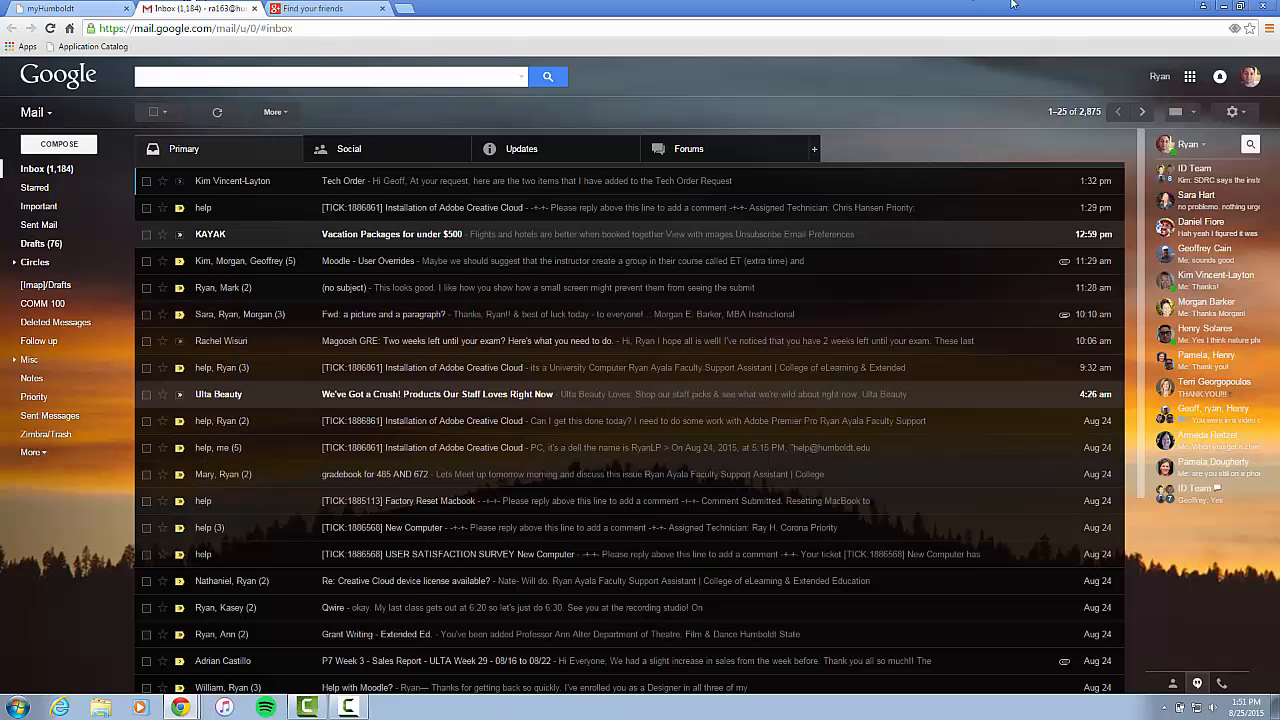
View the university Google+ stream in its own tab, then return to the Gmail inbox
{"action": "left_click", "coordinate": [1190, 76]}
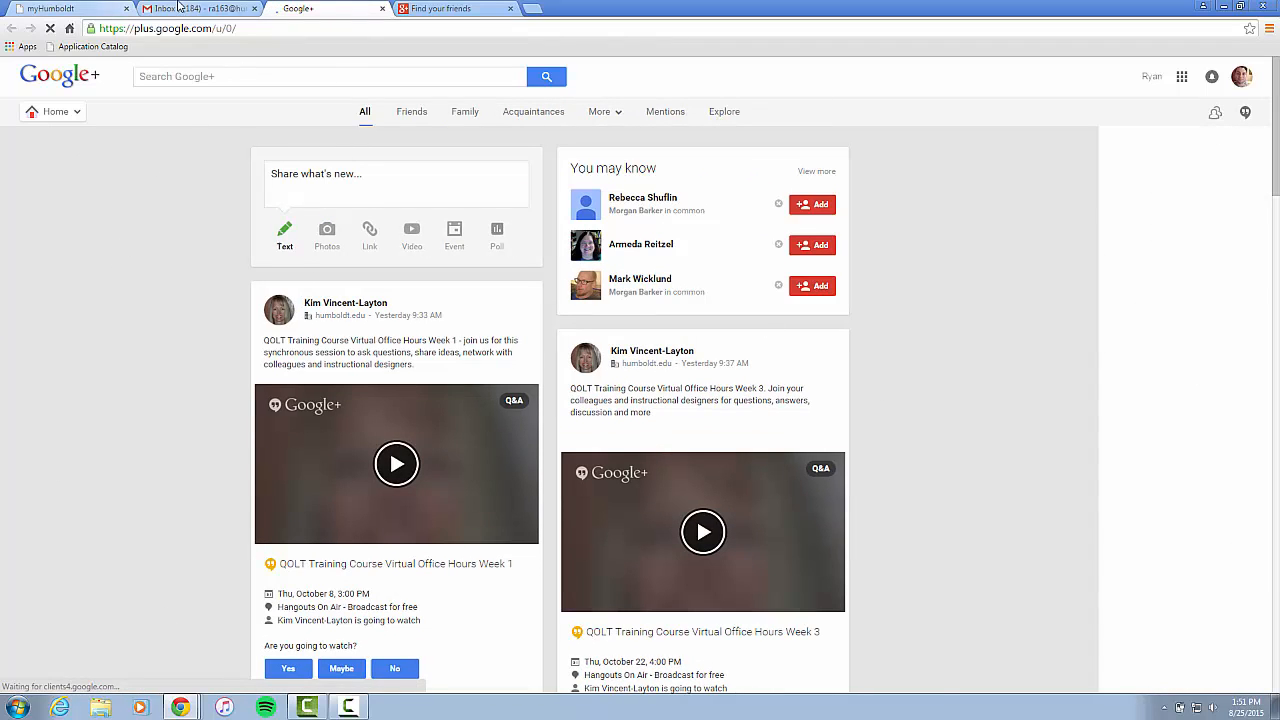
{"action": "left_click", "coordinate": [200, 8]}
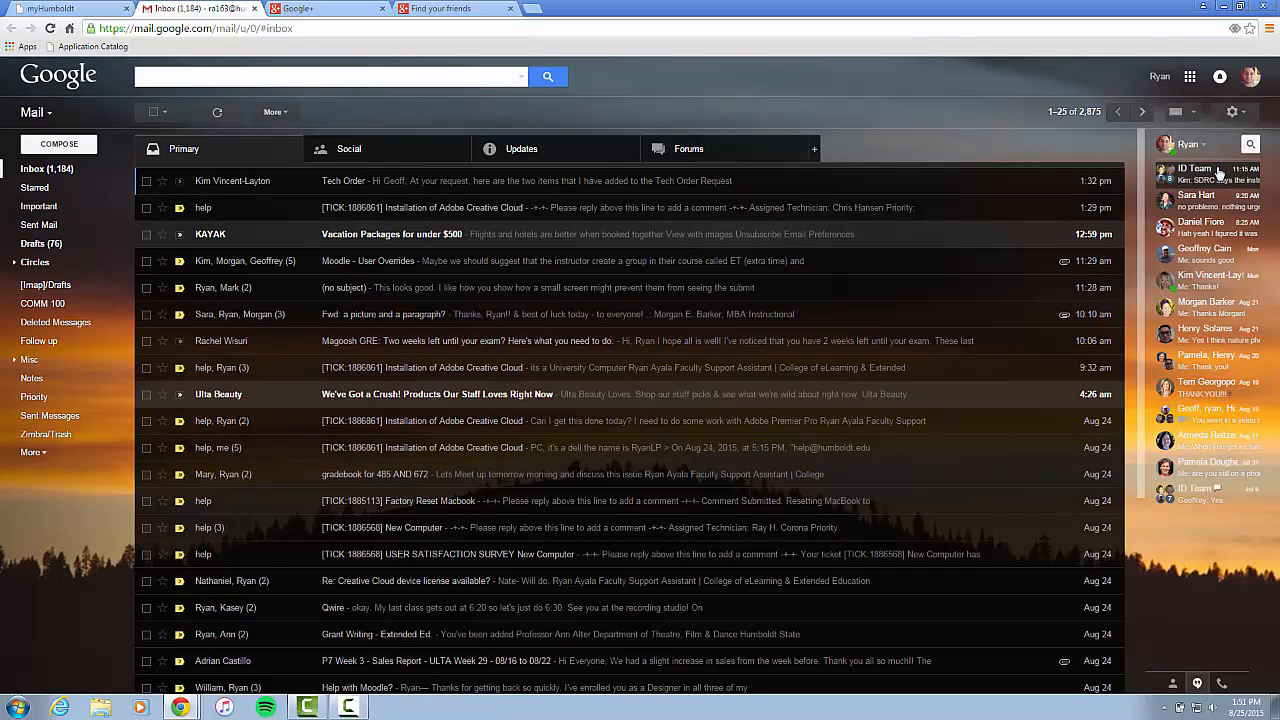
{"action": "mouse_move", "coordinate": [1204, 200]}
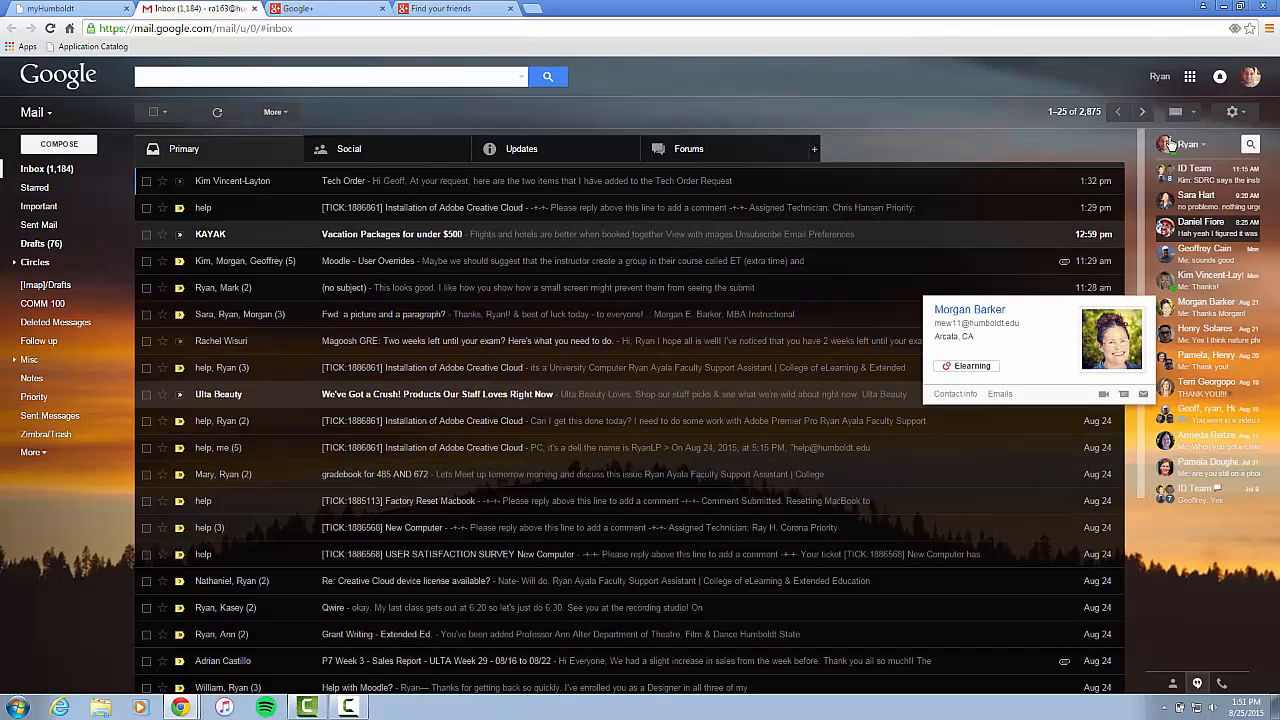
Show the rs1631 YouTube channel in a new tab from the Google apps links
{"action": "left_click", "coordinate": [1190, 76]}
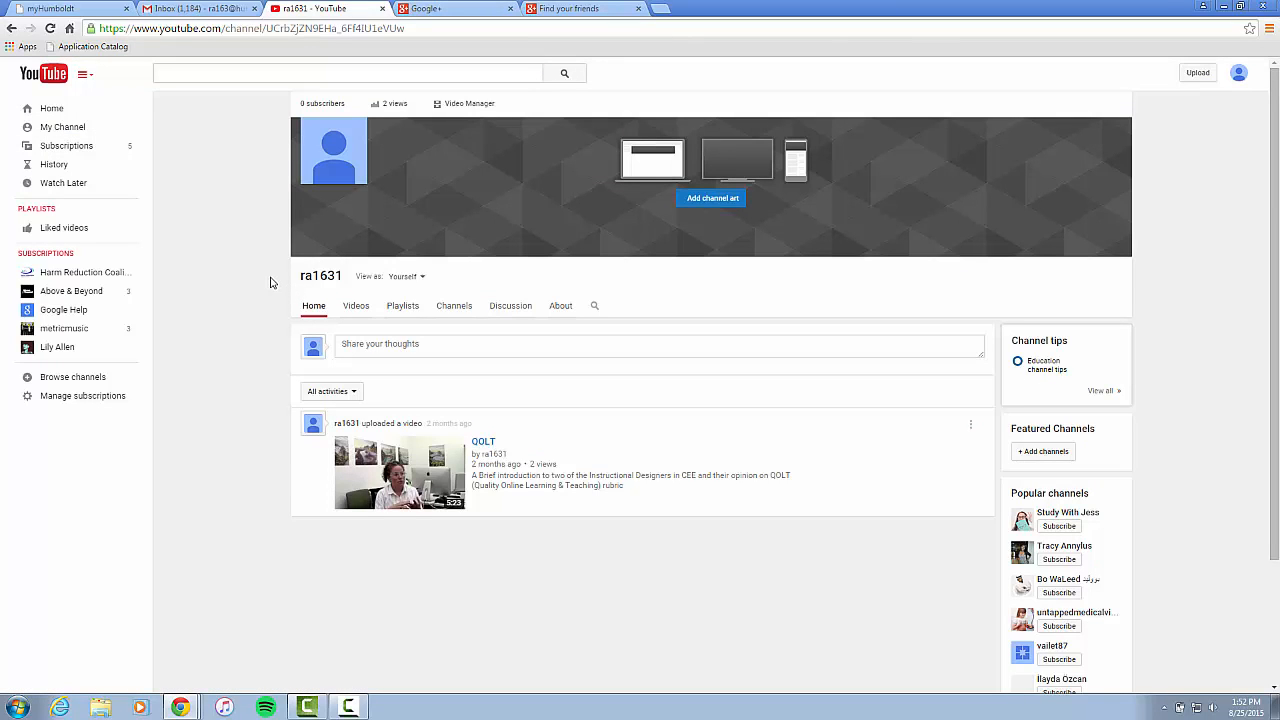
{"action": "mouse_move", "coordinate": [268, 316]}
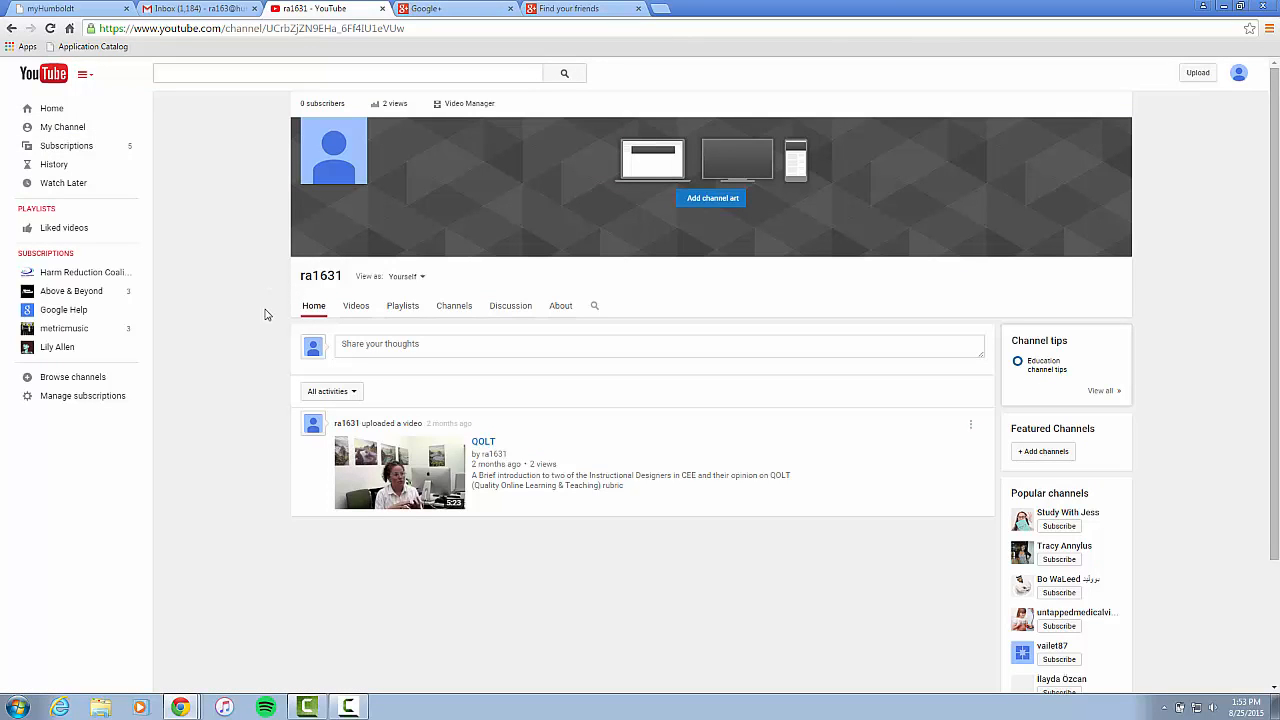
{"action": "mouse_move", "coordinate": [280, 292]}
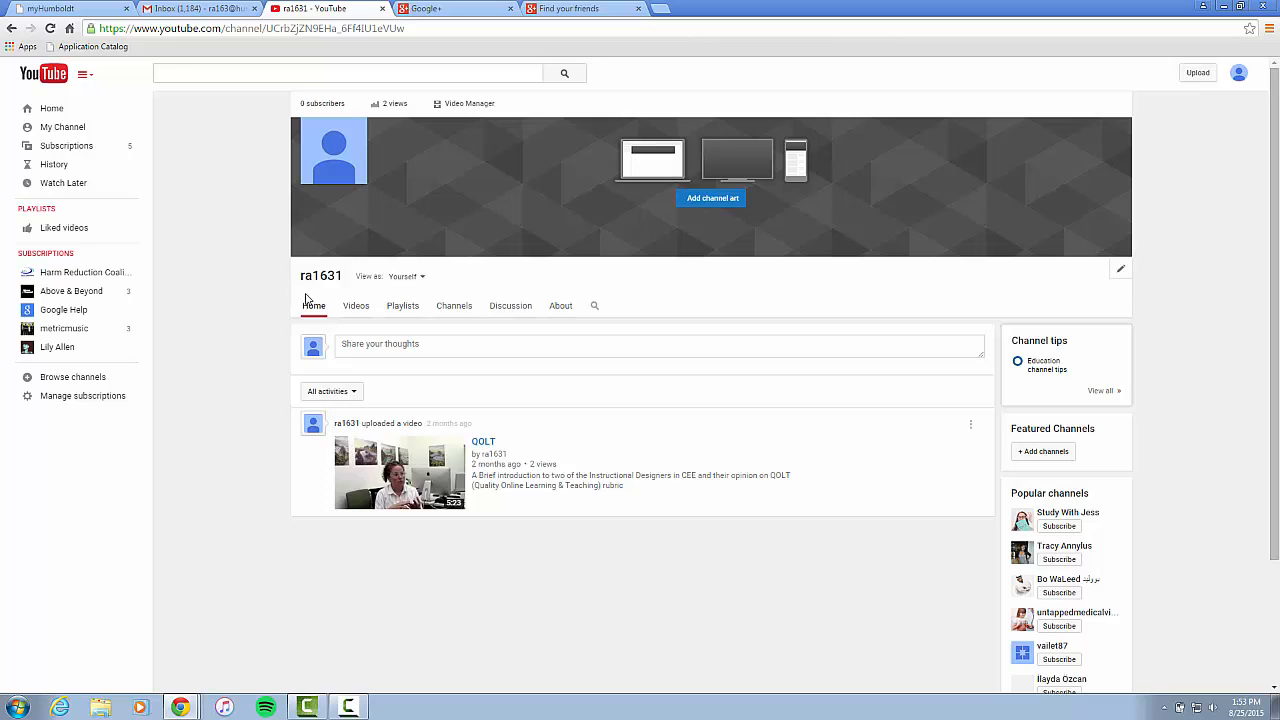
{"action": "mouse_move", "coordinate": [868, 46]}
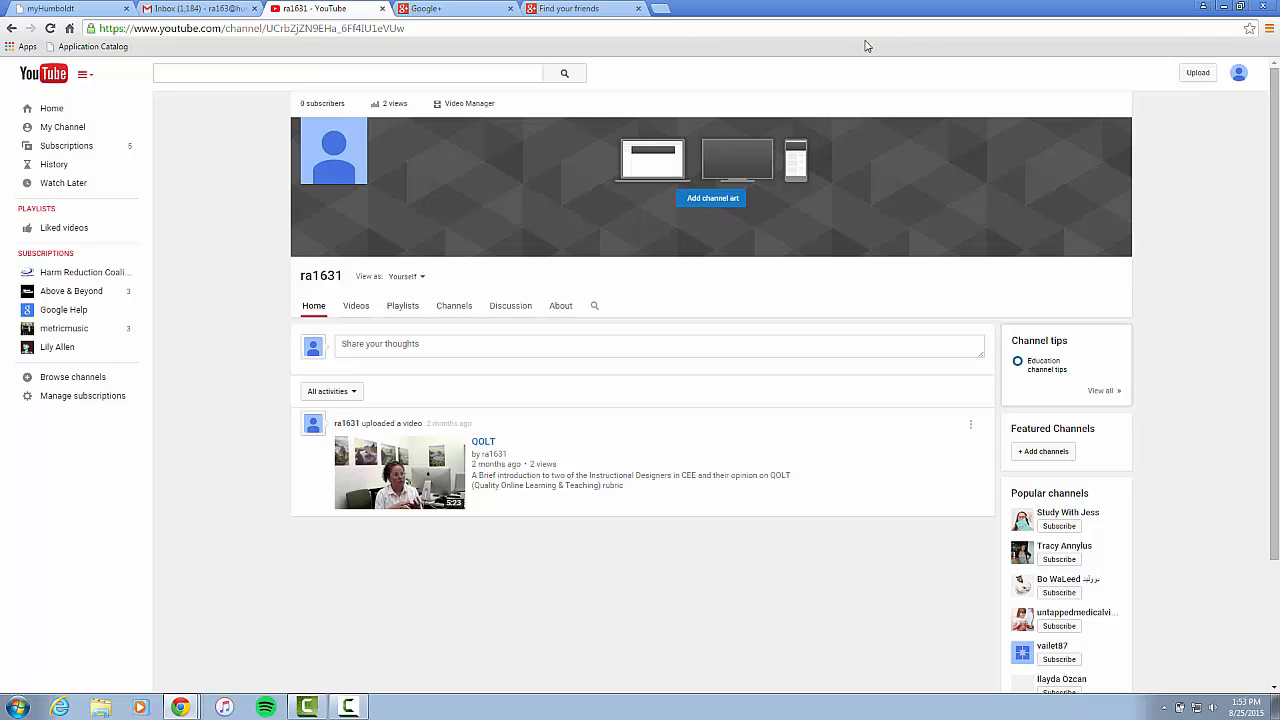
{"action": "left_click", "coordinate": [1240, 72]}
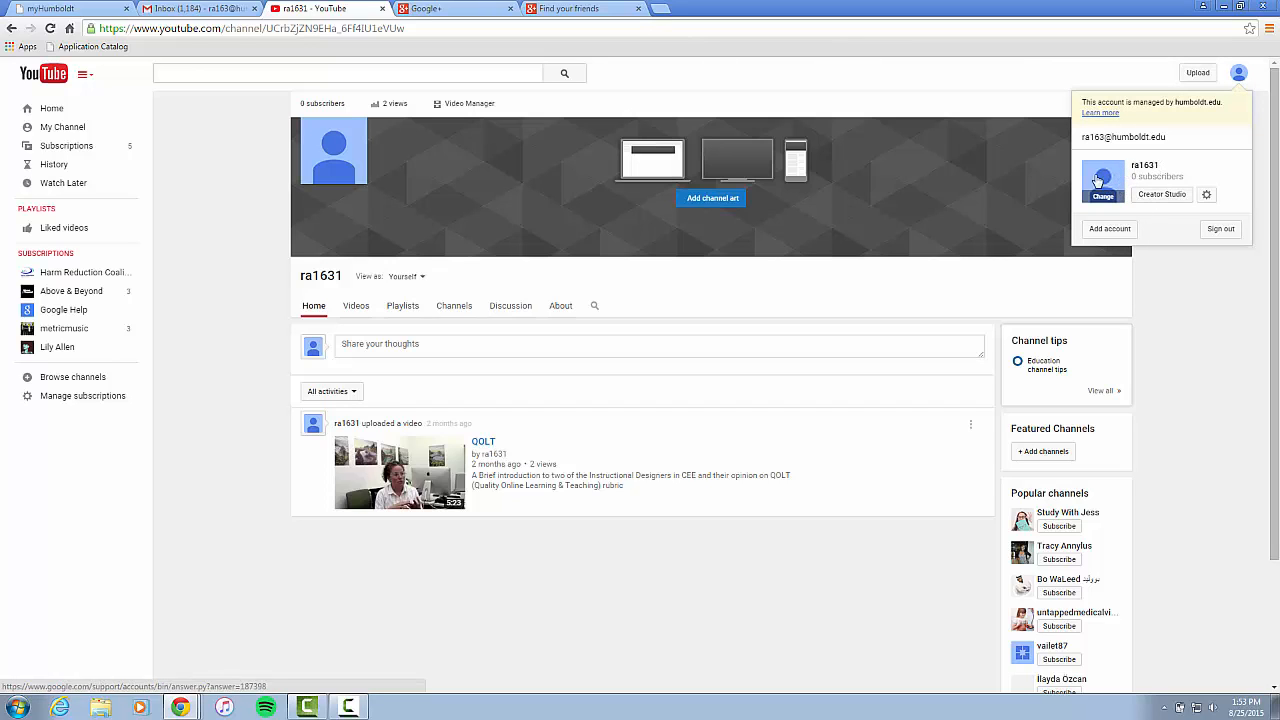
{"action": "mouse_move", "coordinate": [284, 152]}
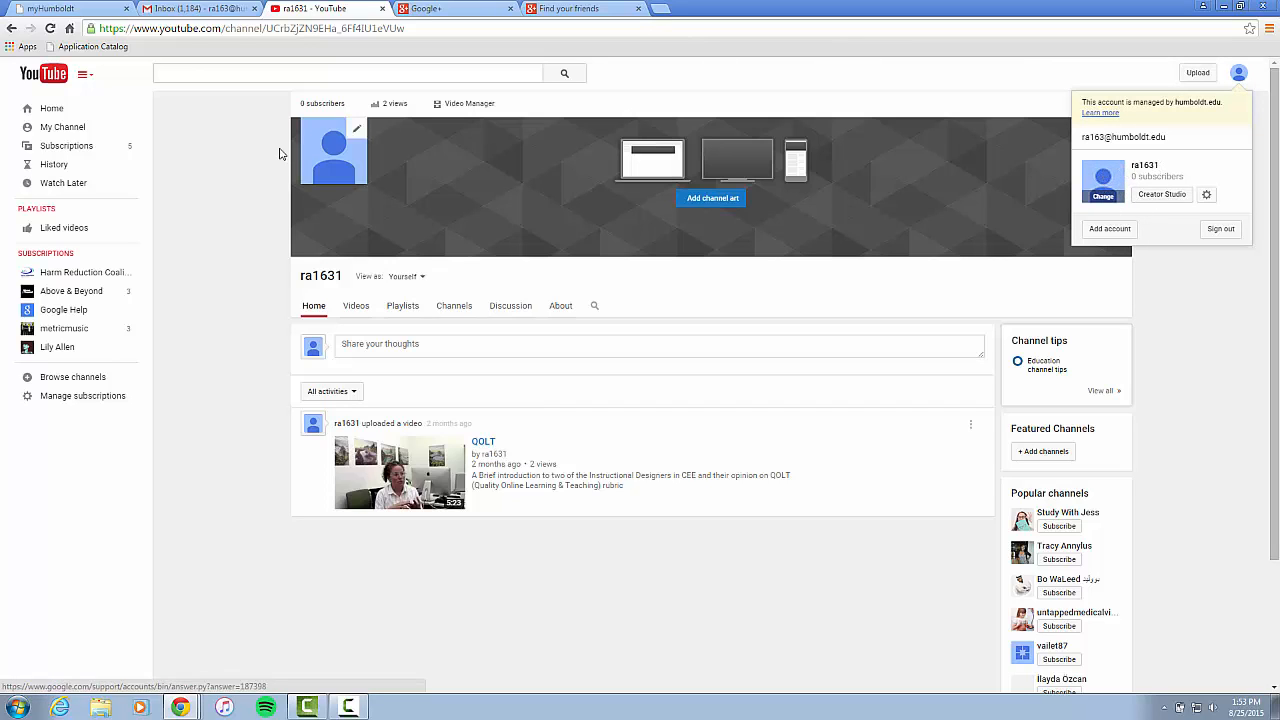
Dismiss the account panel, look down the channel page, and return to the Gmail inbox
{"action": "left_click", "coordinate": [950, 482]}
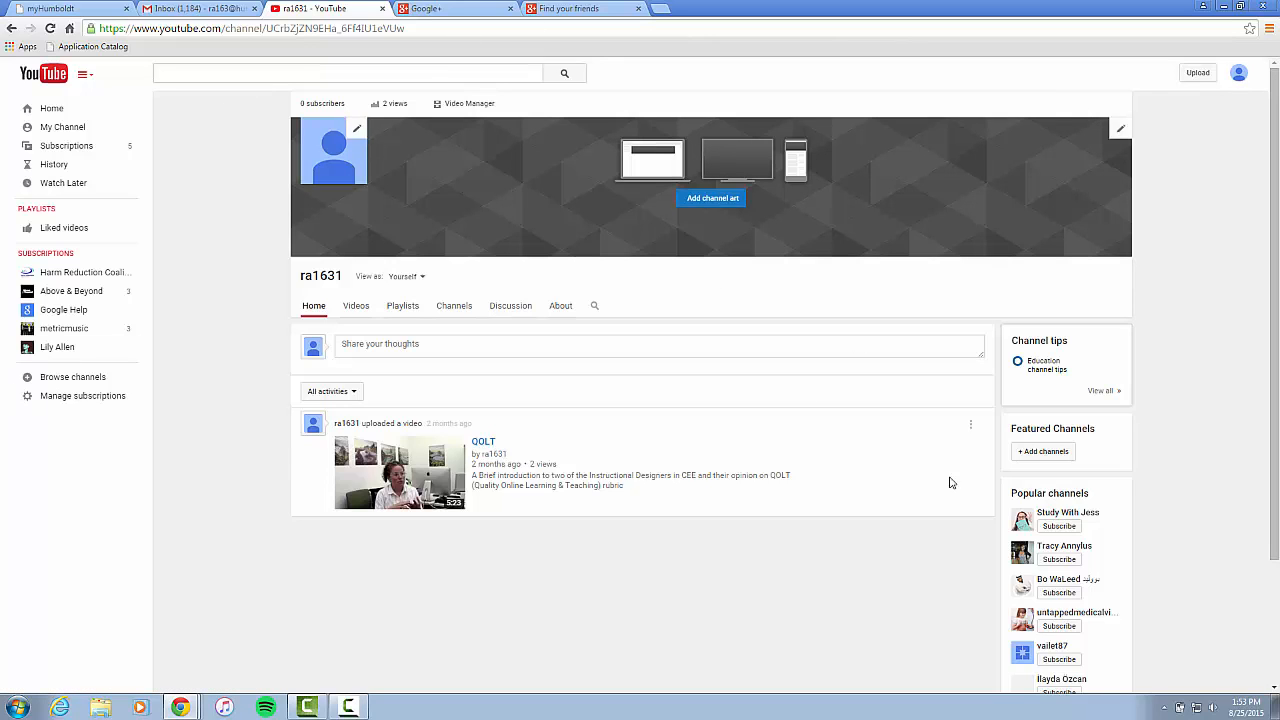
{"action": "scroll", "scroll_direction": "down", "scroll_amount": 3}
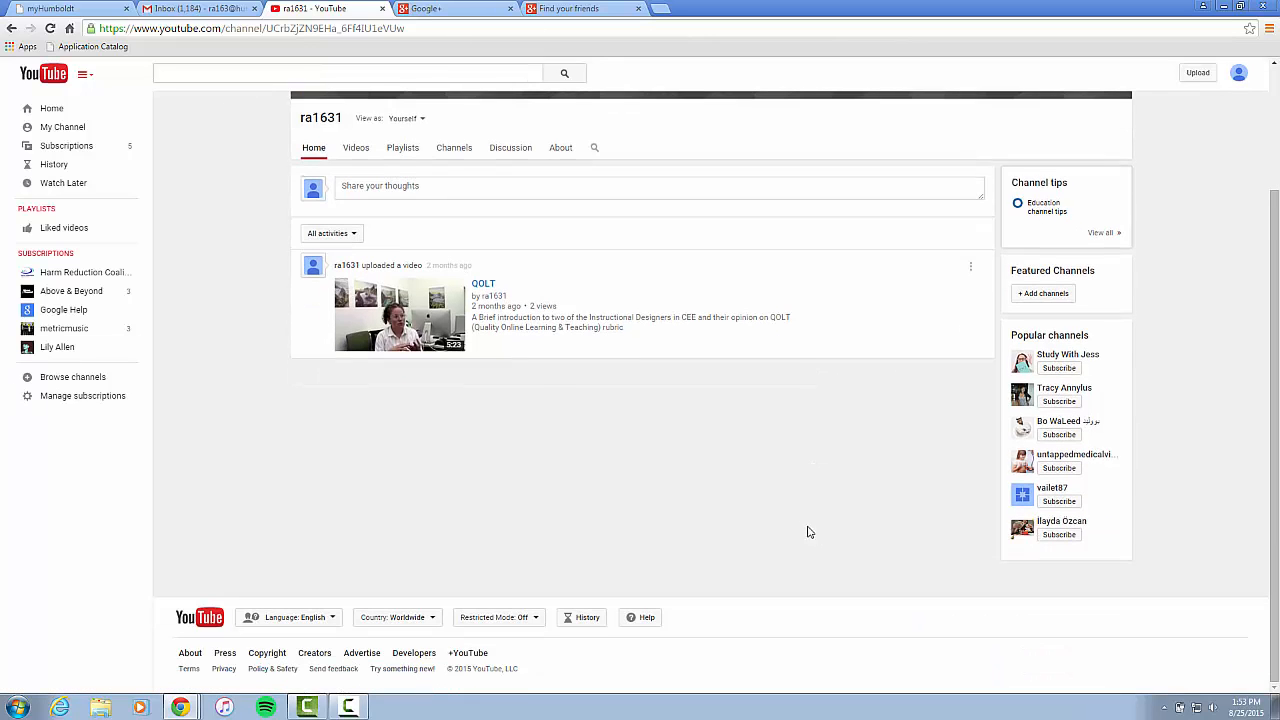
{"action": "mouse_move", "coordinate": [196, 220]}
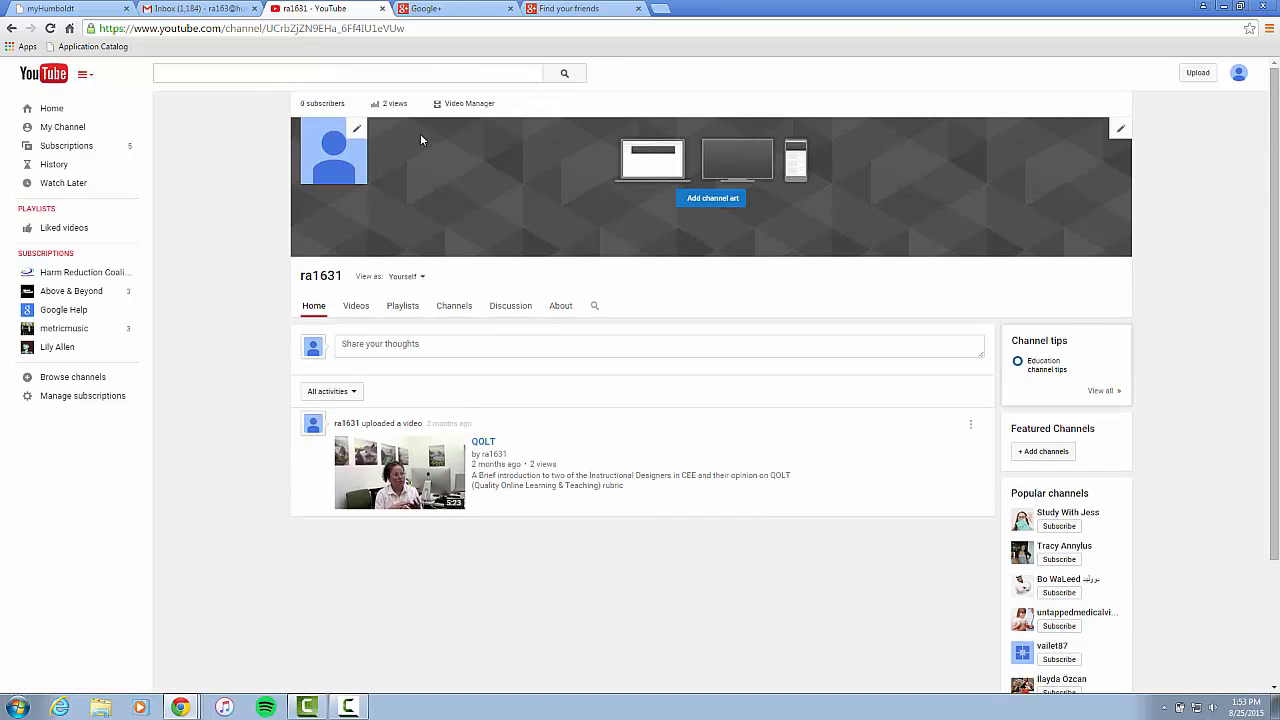
{"action": "mouse_move", "coordinate": [262, 194]}
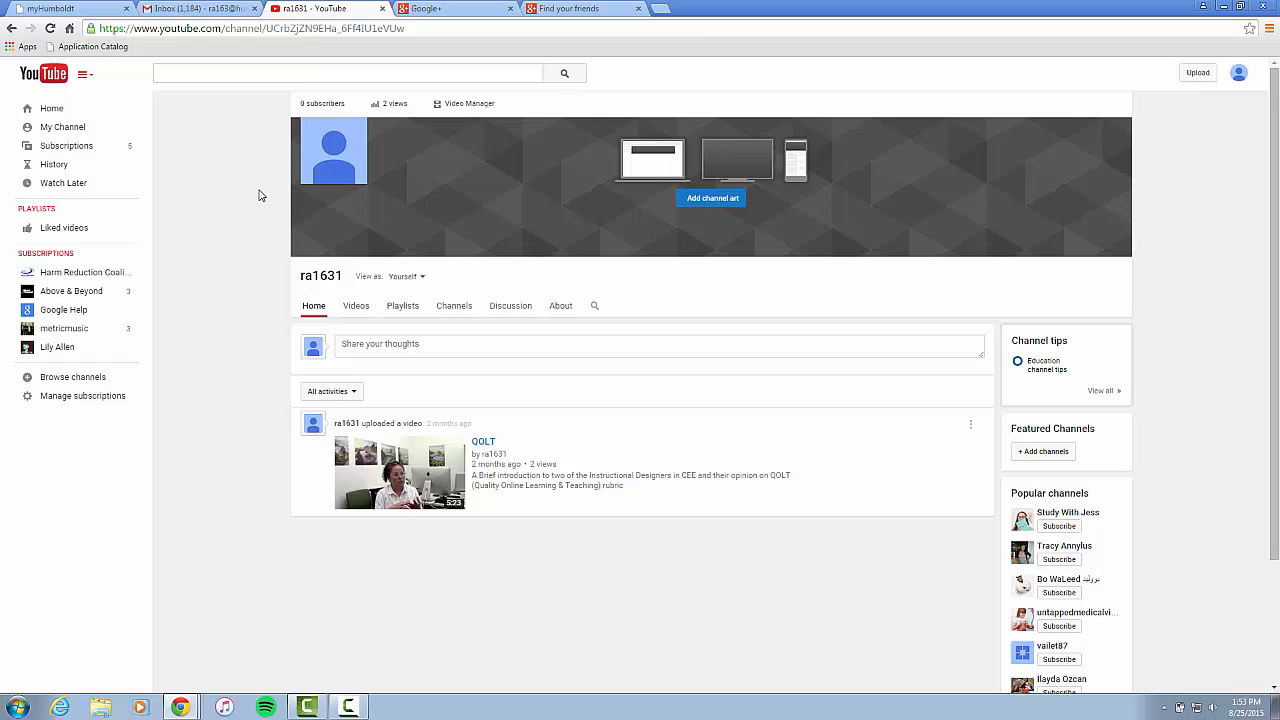
{"action": "mouse_move", "coordinate": [258, 196]}
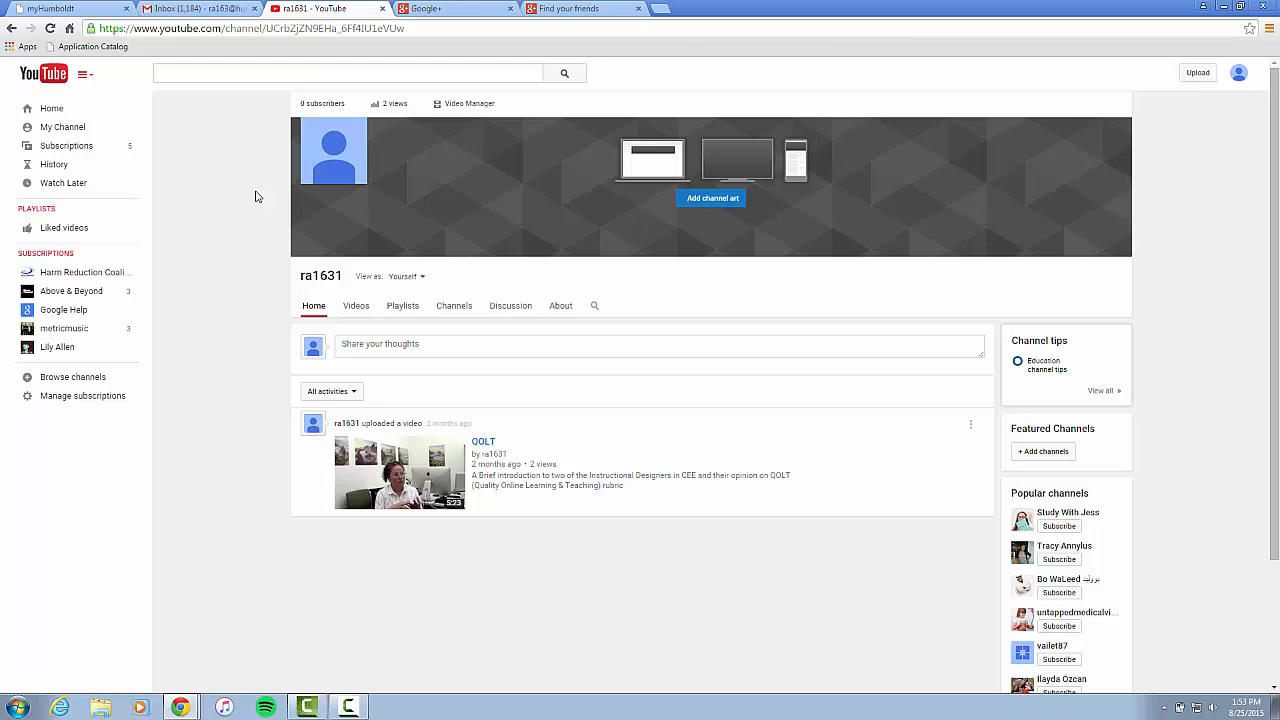
{"action": "left_click", "coordinate": [184, 8]}
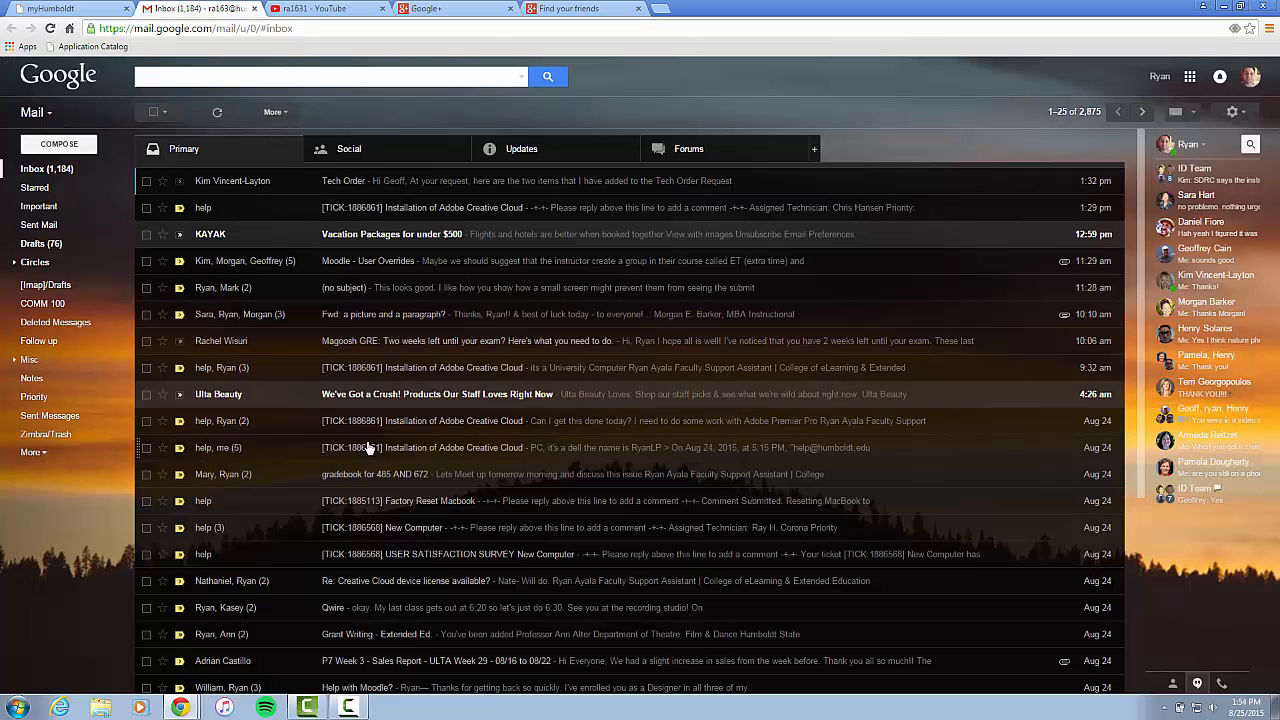